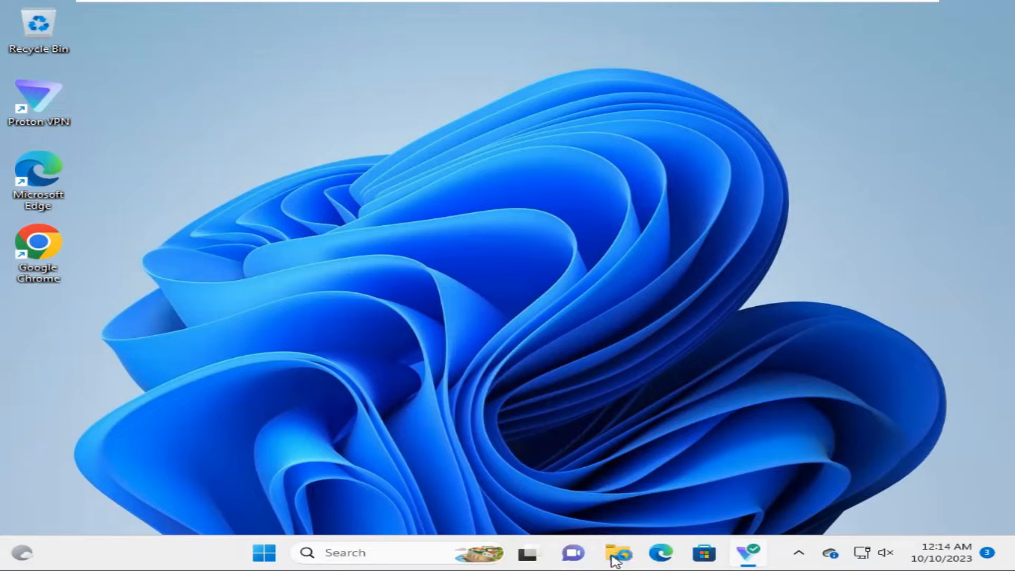
# Check the USB Device (E:) drive in File Explorer, then close the window
pyautogui.click(617, 553)
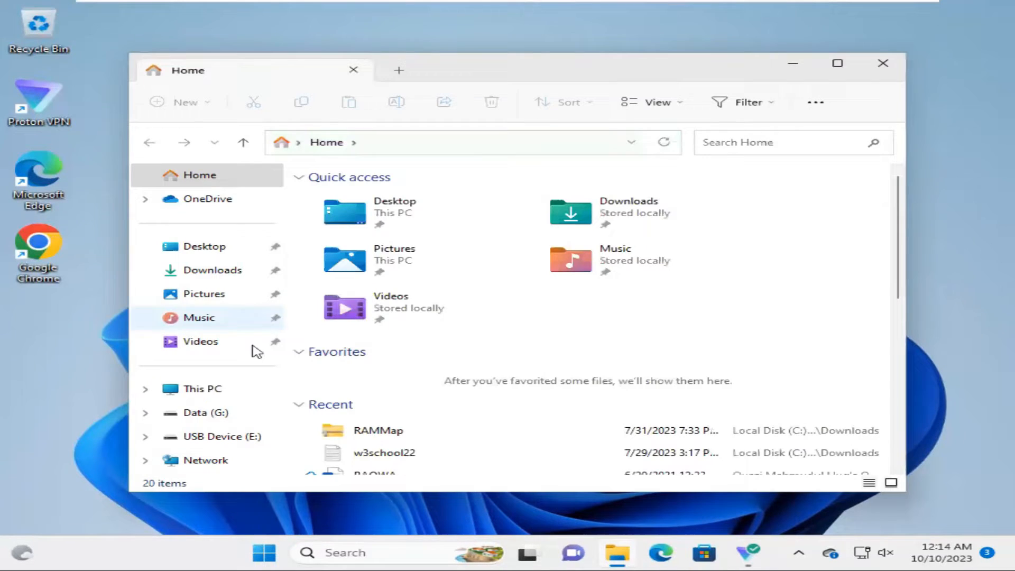
pyautogui.click(202, 389)
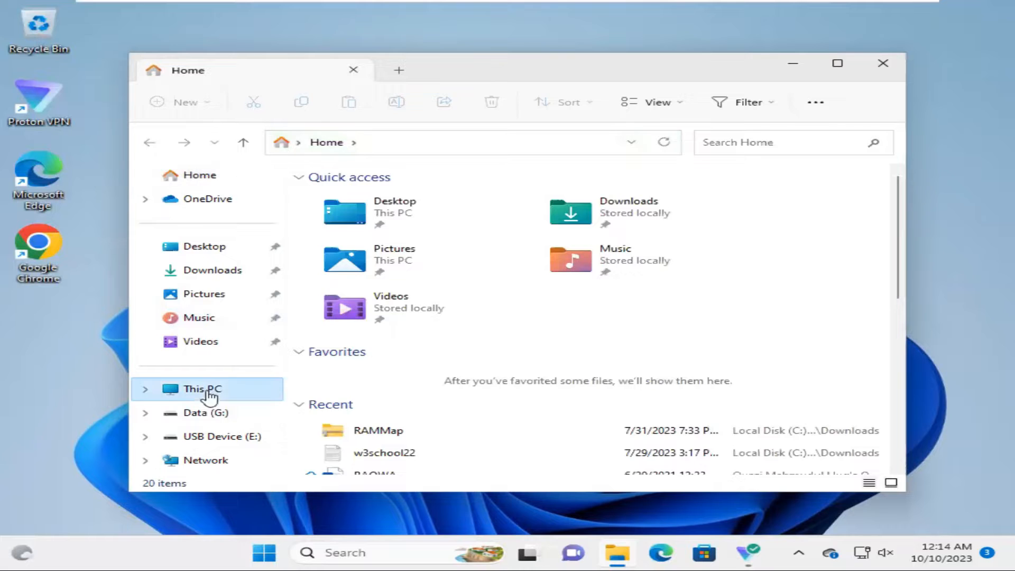
pyautogui.click(202, 388)
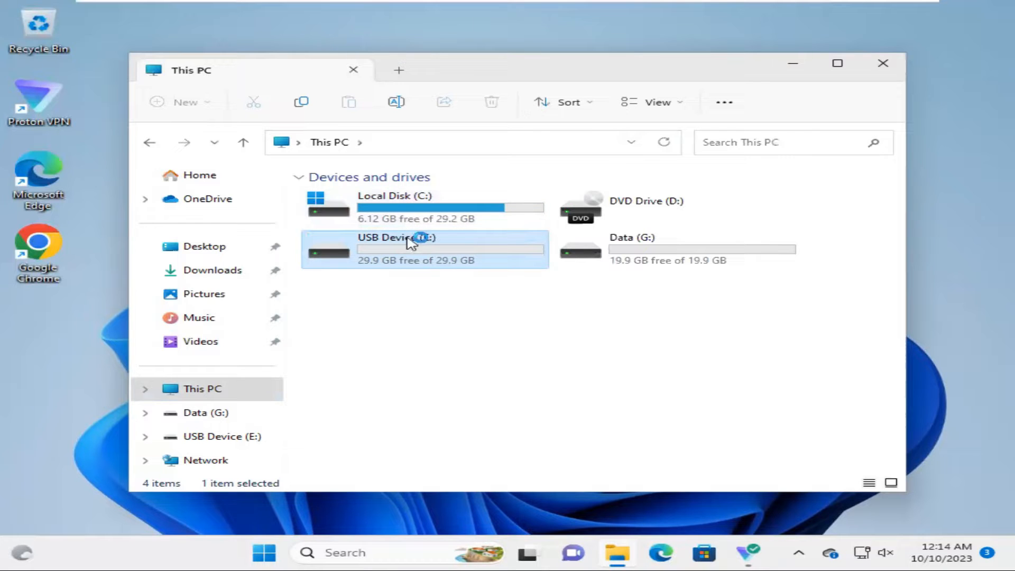
pyautogui.moveTo(421, 253)
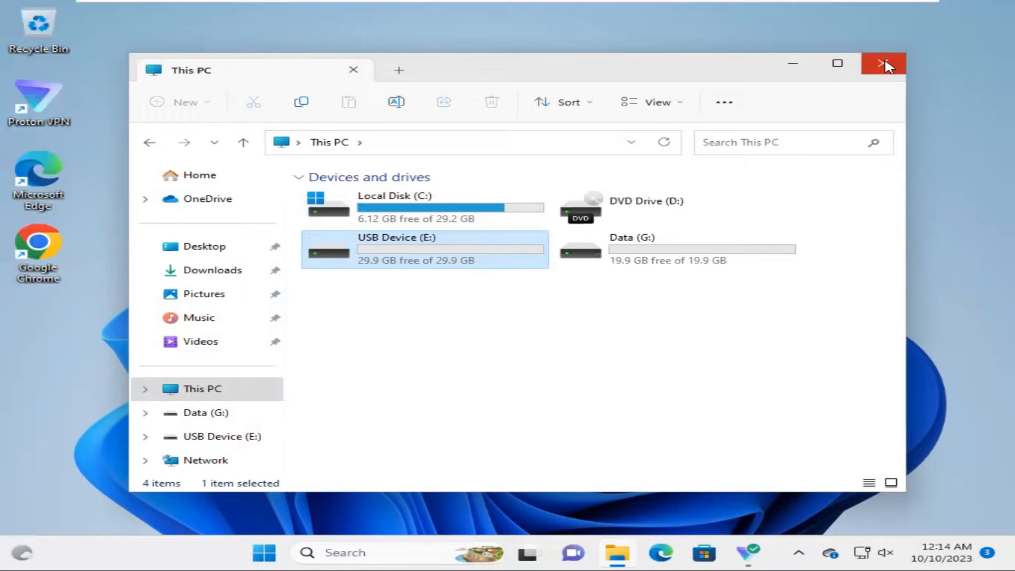
pyautogui.click(884, 64)
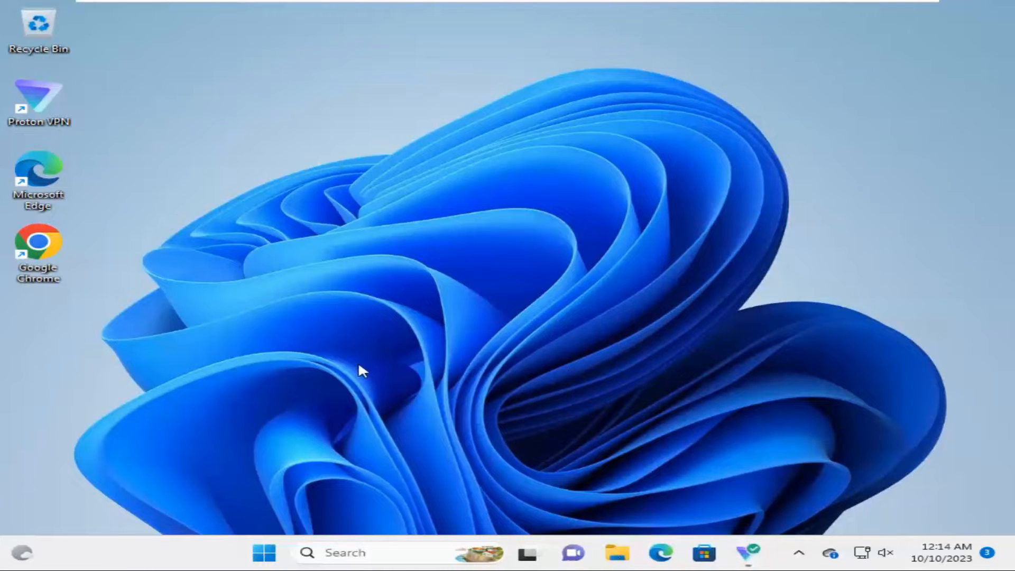
pyautogui.moveTo(263, 554)
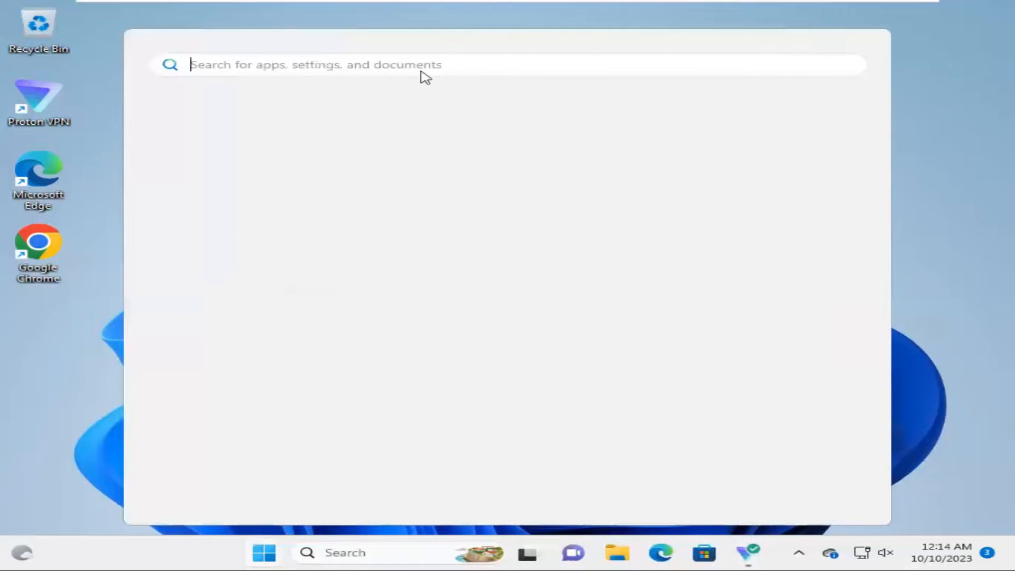
# Search for 'con' in Start search and open Control Panel
pyautogui.write('c')
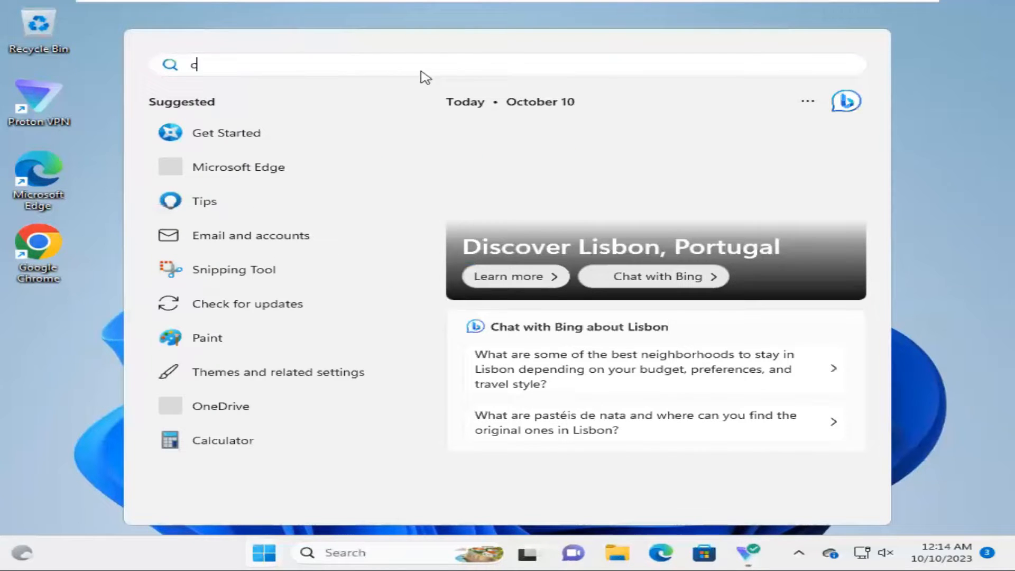
pyautogui.write('ontrol')
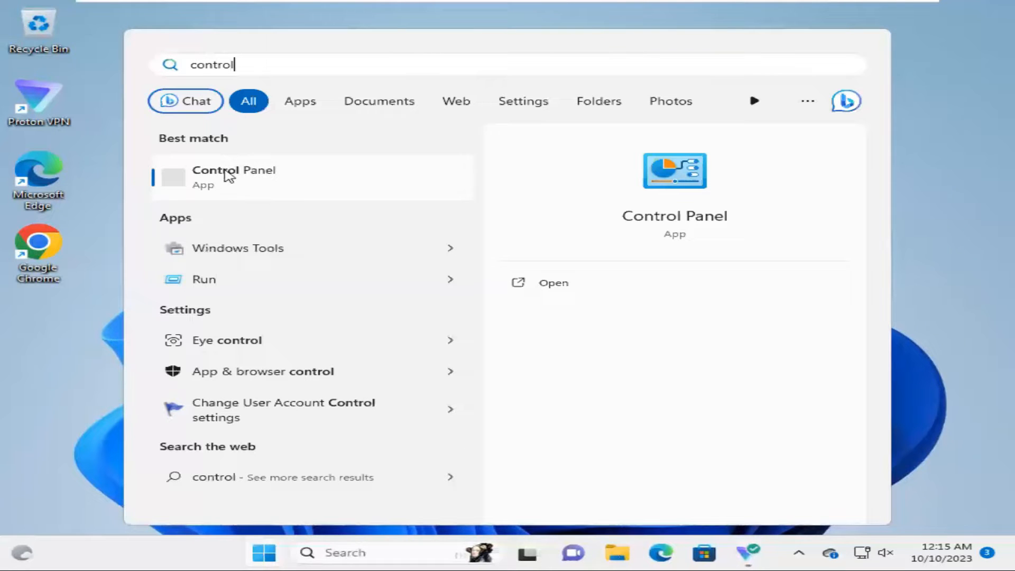
pyautogui.click(791, 140)
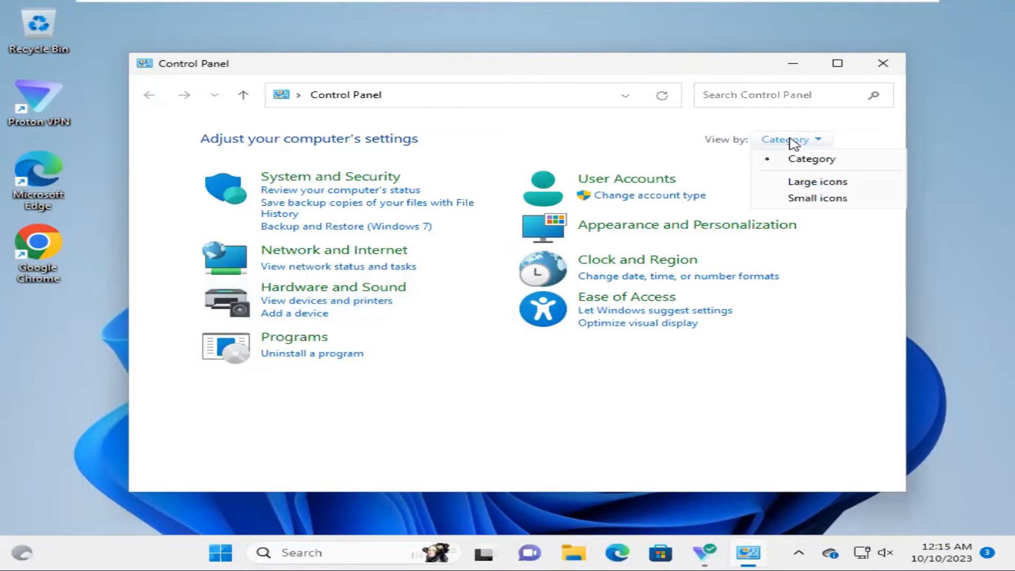
# Open System and Security, then File History, which shows File History off targeting USB Device (E:)
pyautogui.click(811, 158)
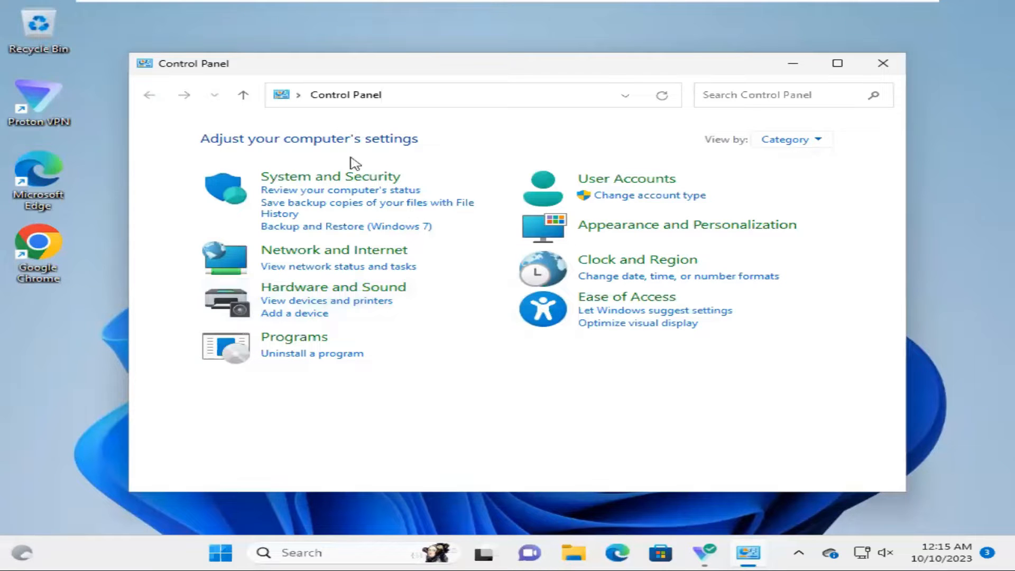
pyautogui.moveTo(330, 180)
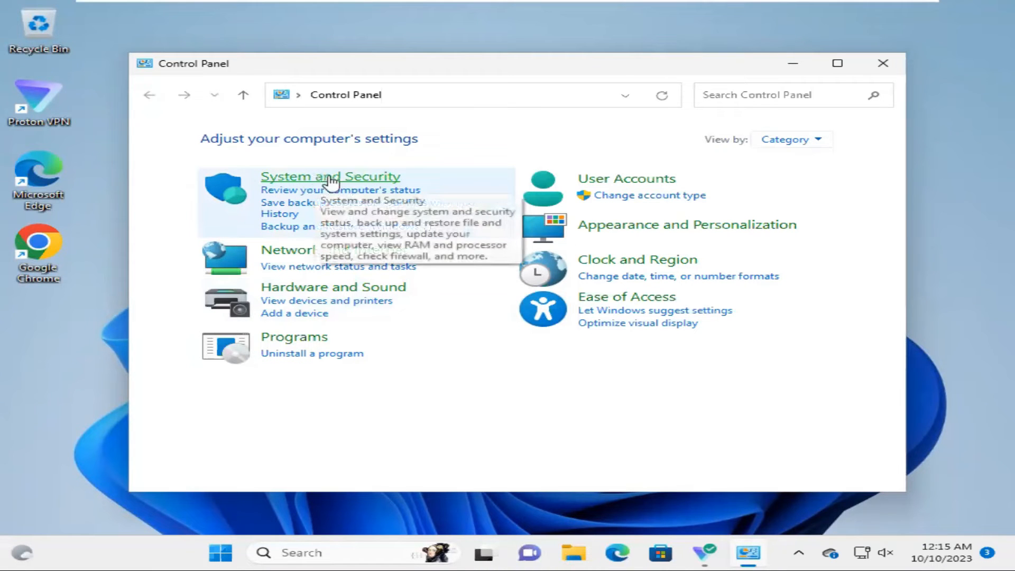
pyautogui.click(330, 176)
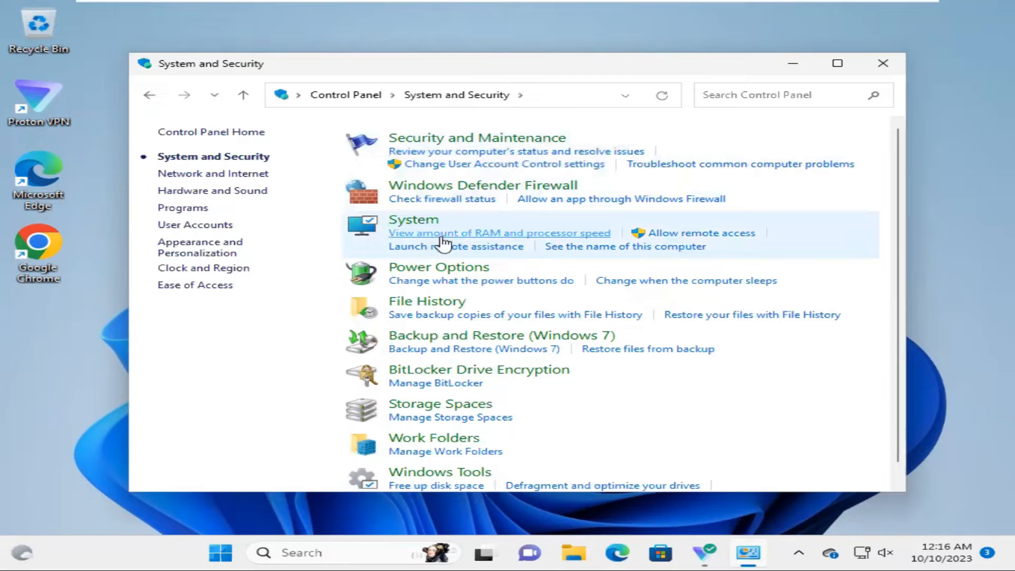
pyautogui.moveTo(427, 301)
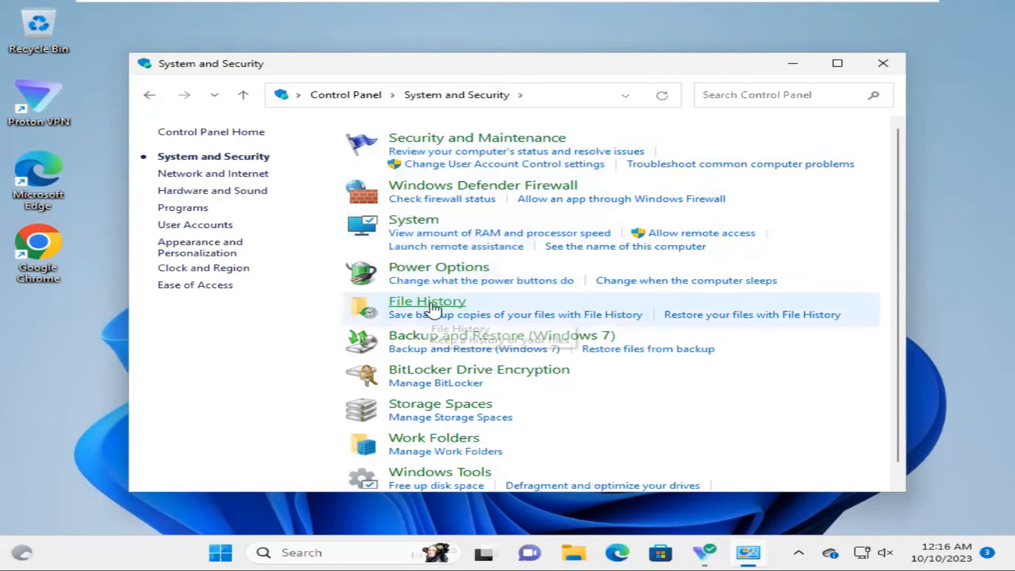
pyautogui.click(427, 301)
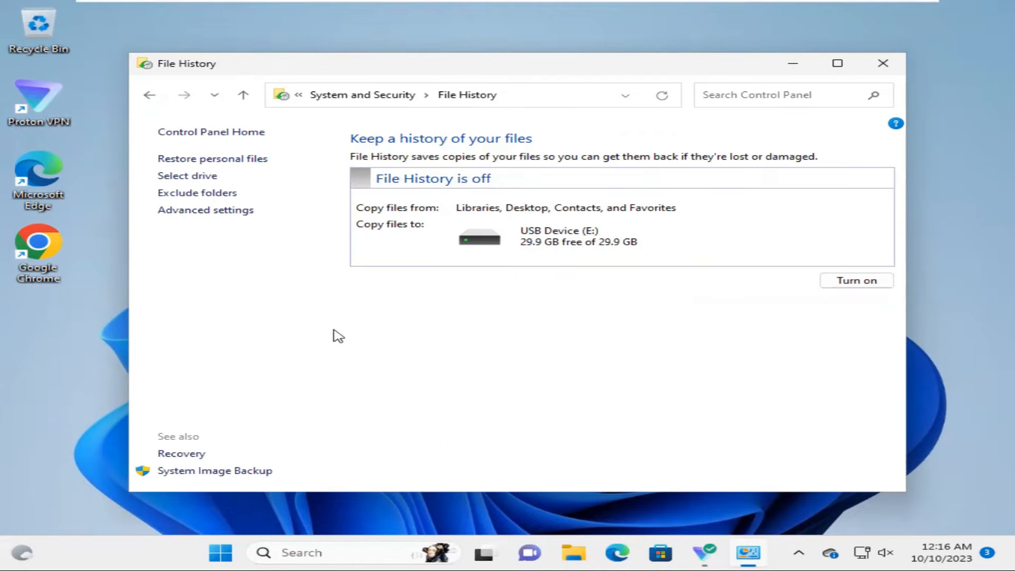
pyautogui.moveTo(214, 471)
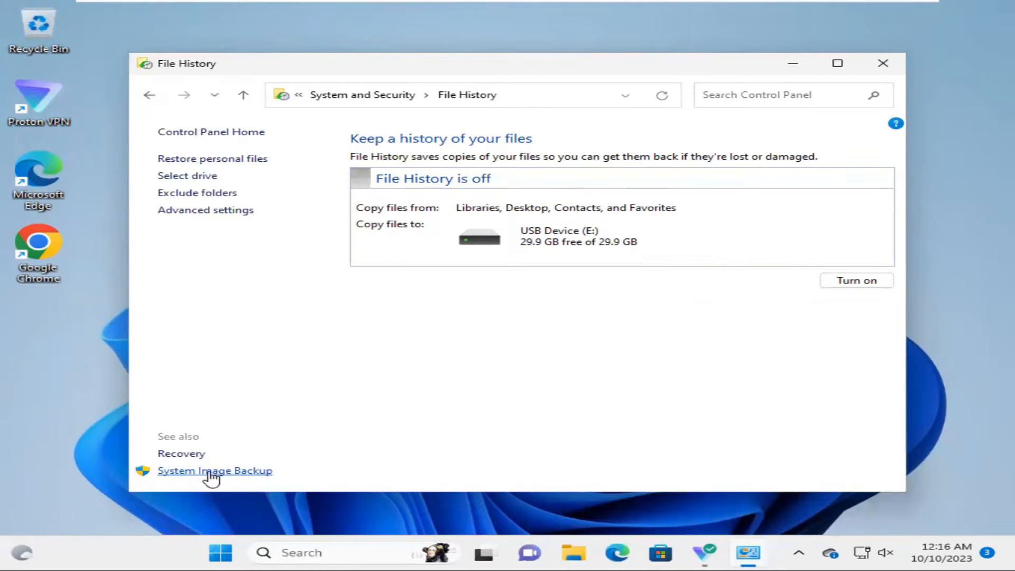
pyautogui.moveTo(185, 479)
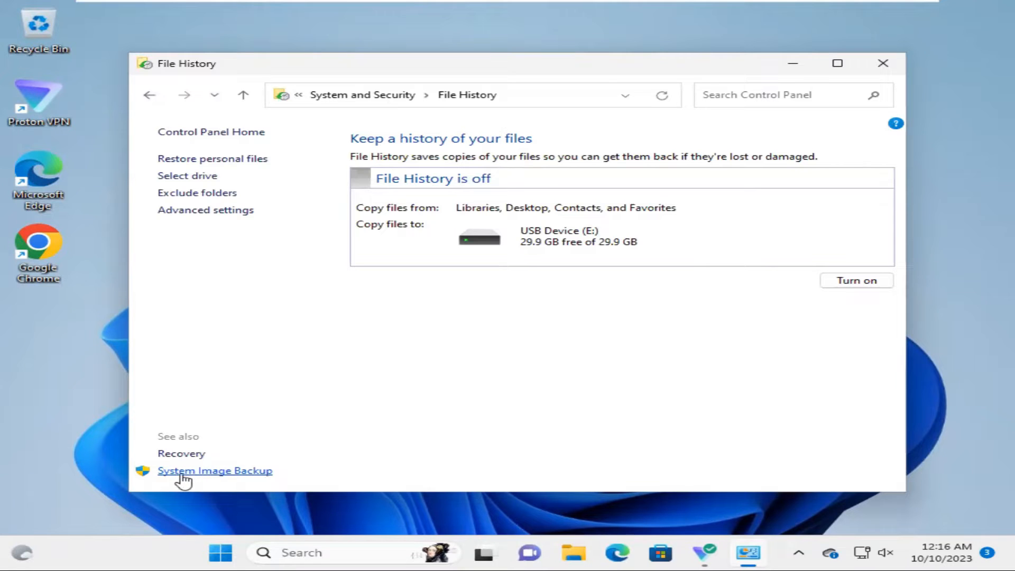
pyautogui.moveTo(223, 477)
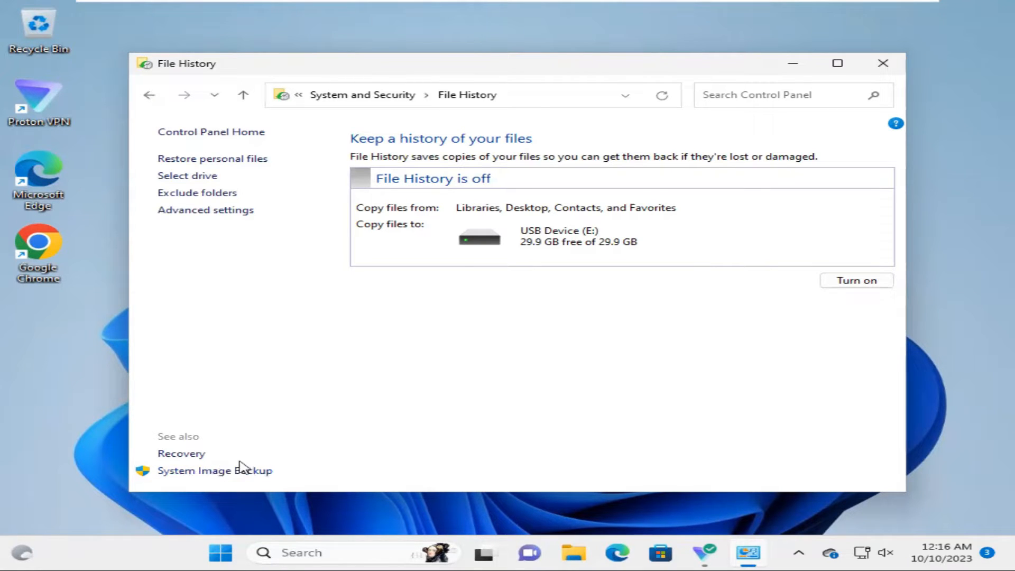
pyautogui.moveTo(214, 470)
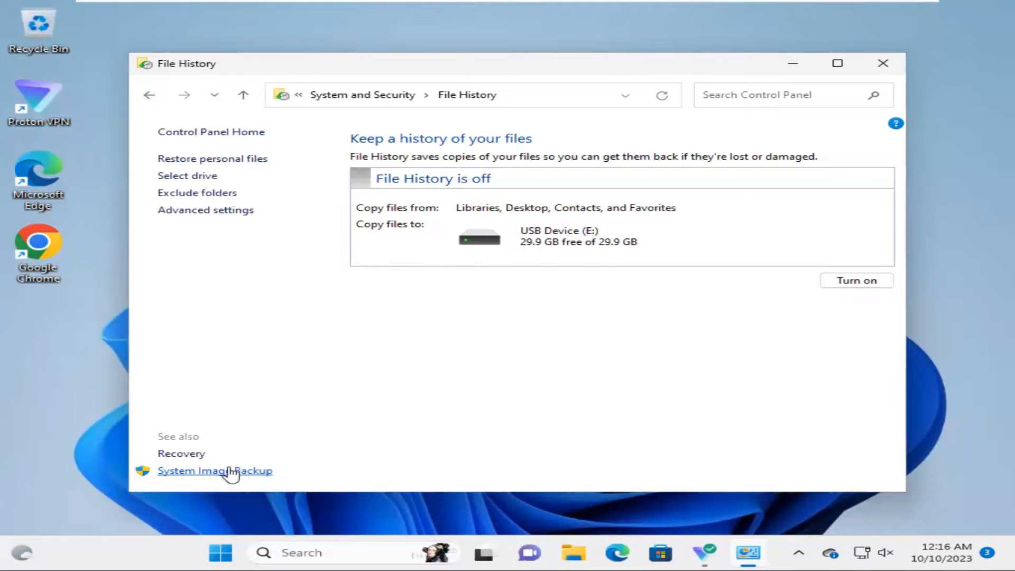
# Open System Image Backup and launch the Create a system image wizard
pyautogui.click(214, 470)
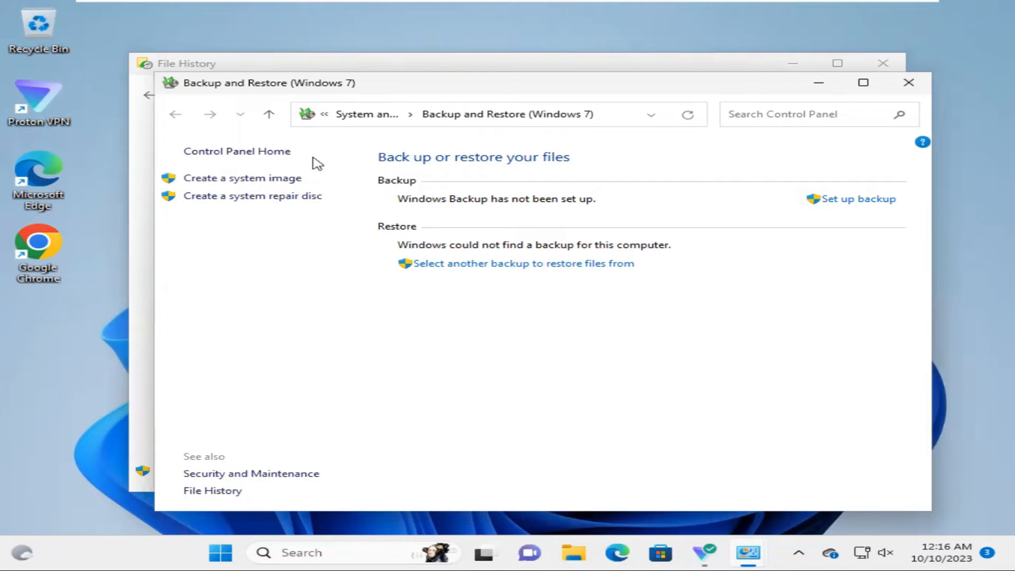
pyautogui.moveTo(242, 178)
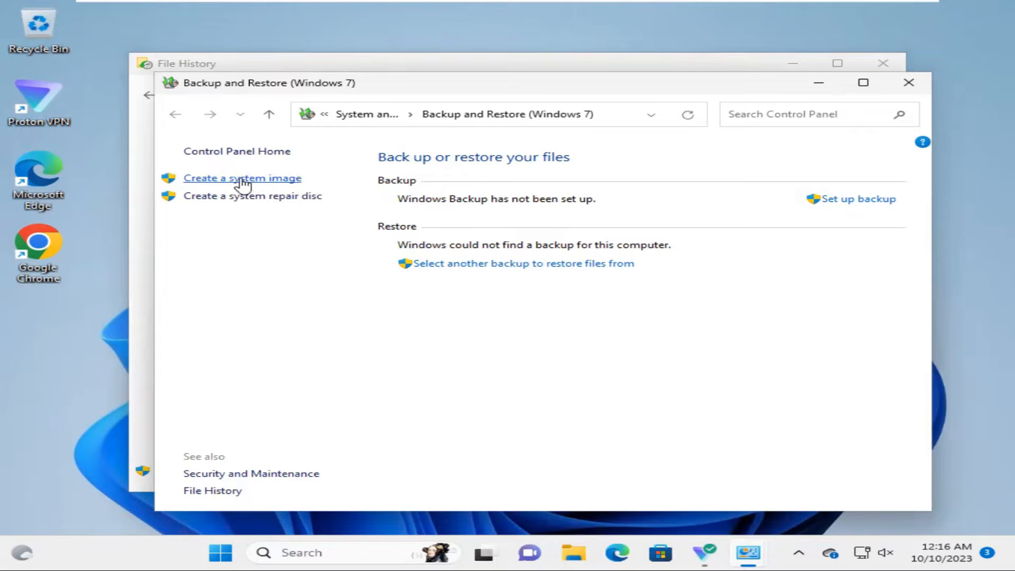
pyautogui.click(242, 178)
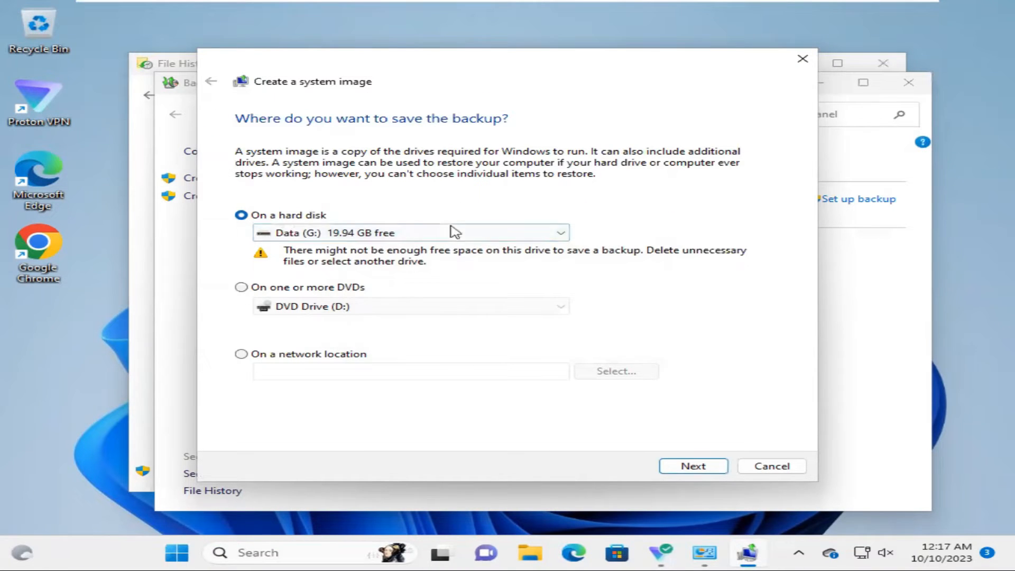
# Pick USB Device (E:) as the hard-disk backup destination and continue
pyautogui.click(559, 233)
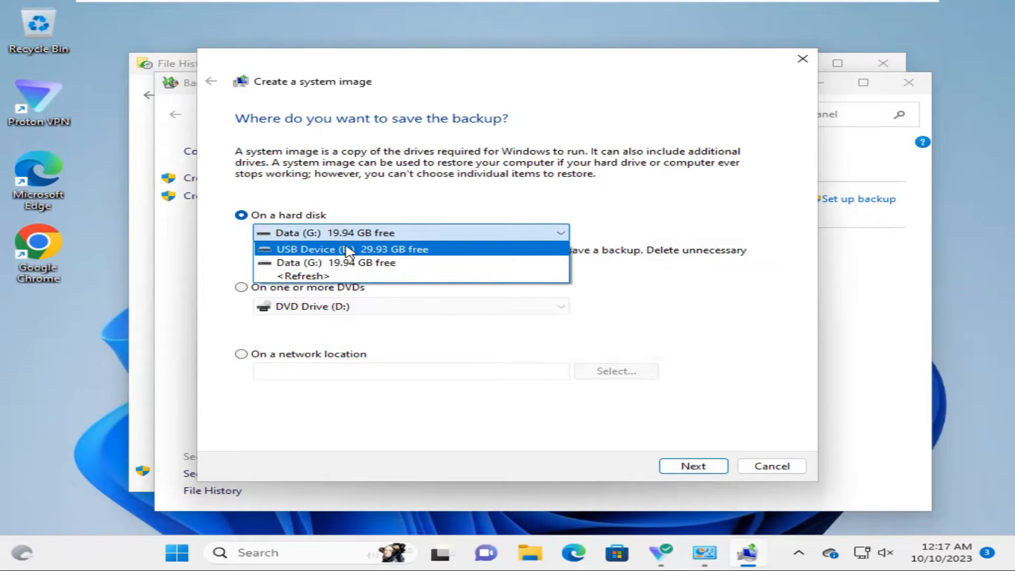
pyautogui.click(348, 249)
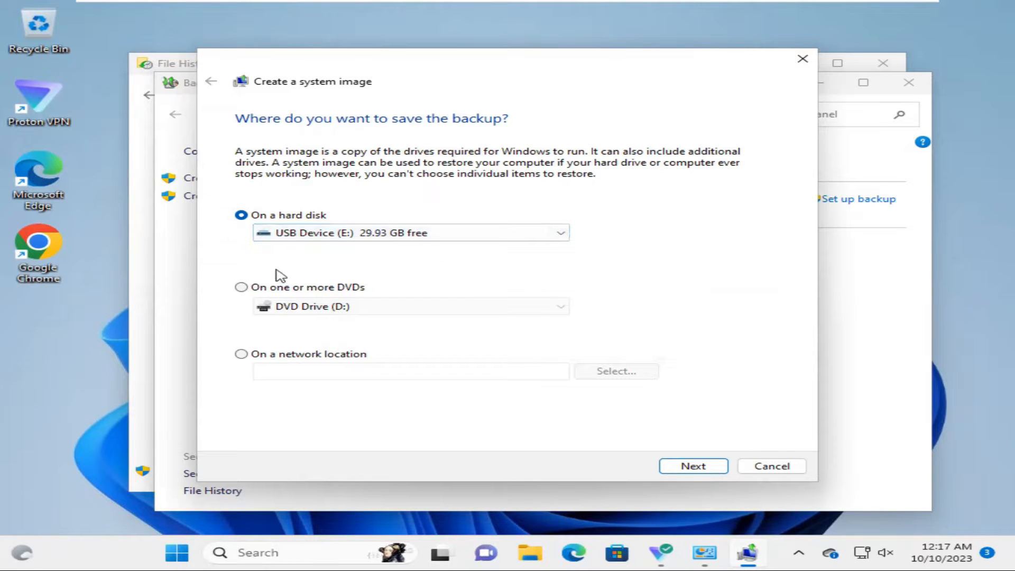
pyautogui.moveTo(303, 315)
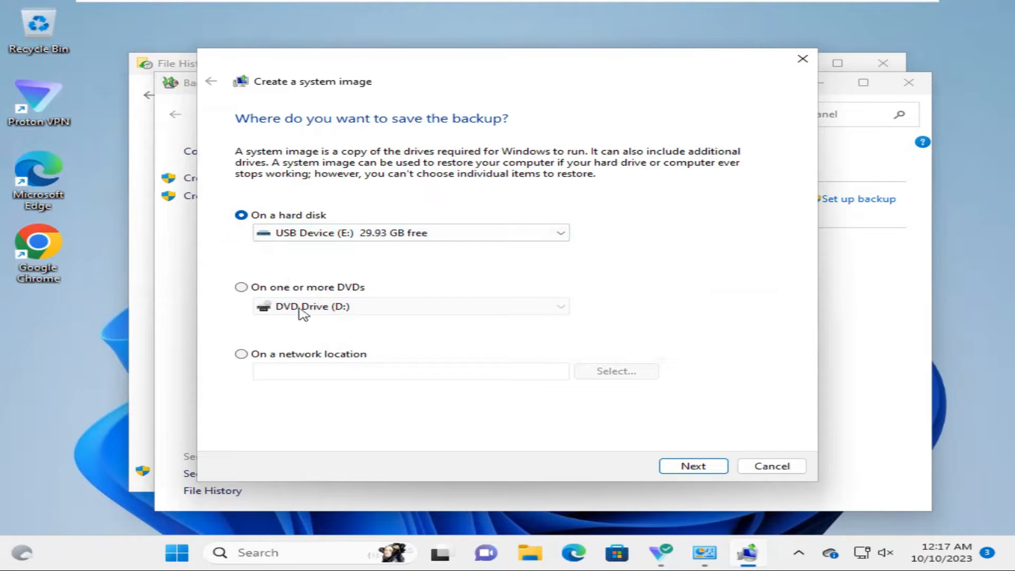
pyautogui.moveTo(266, 358)
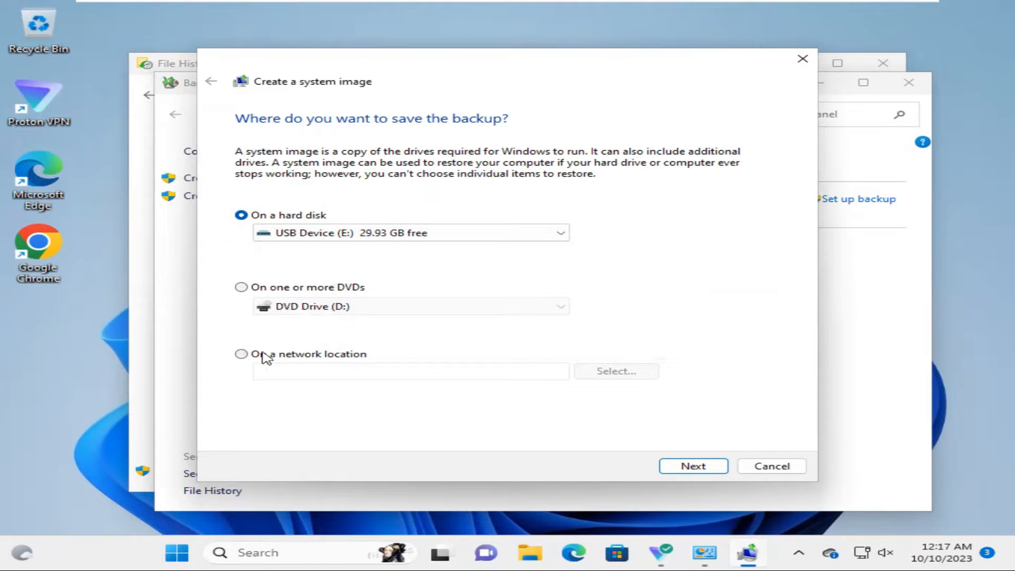
pyautogui.moveTo(293, 361)
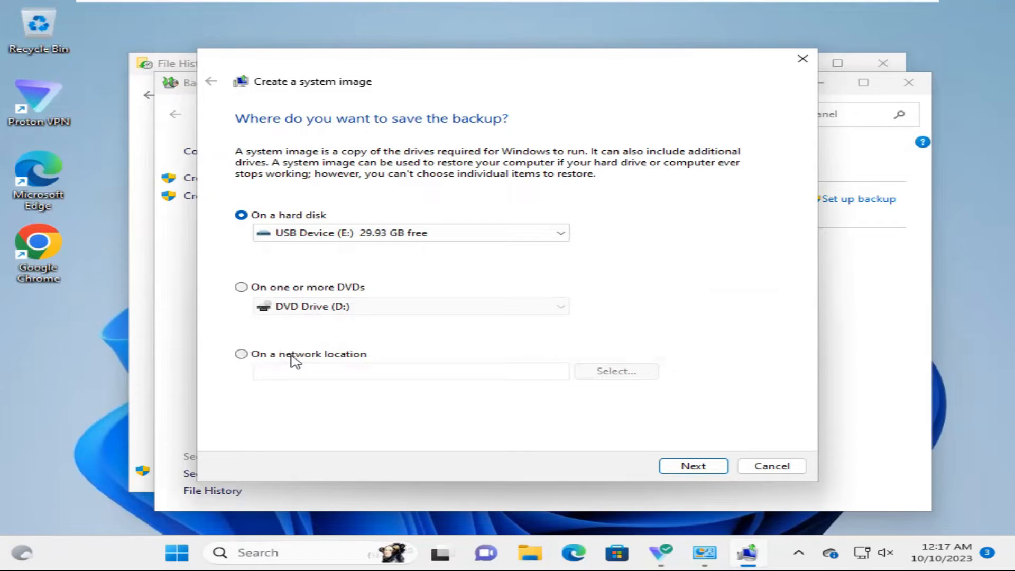
pyautogui.moveTo(326, 359)
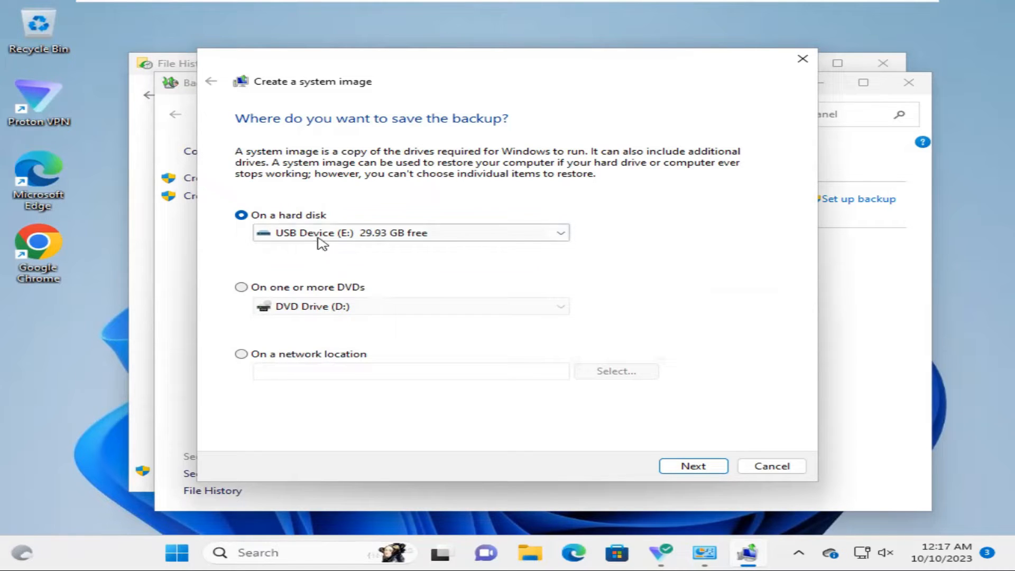
pyautogui.moveTo(710, 374)
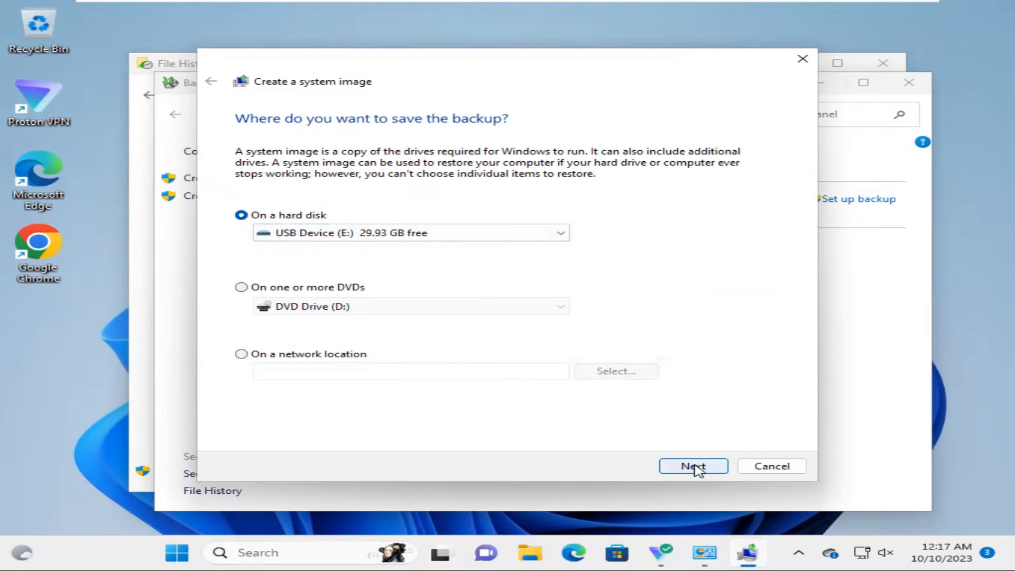
pyautogui.click(693, 466)
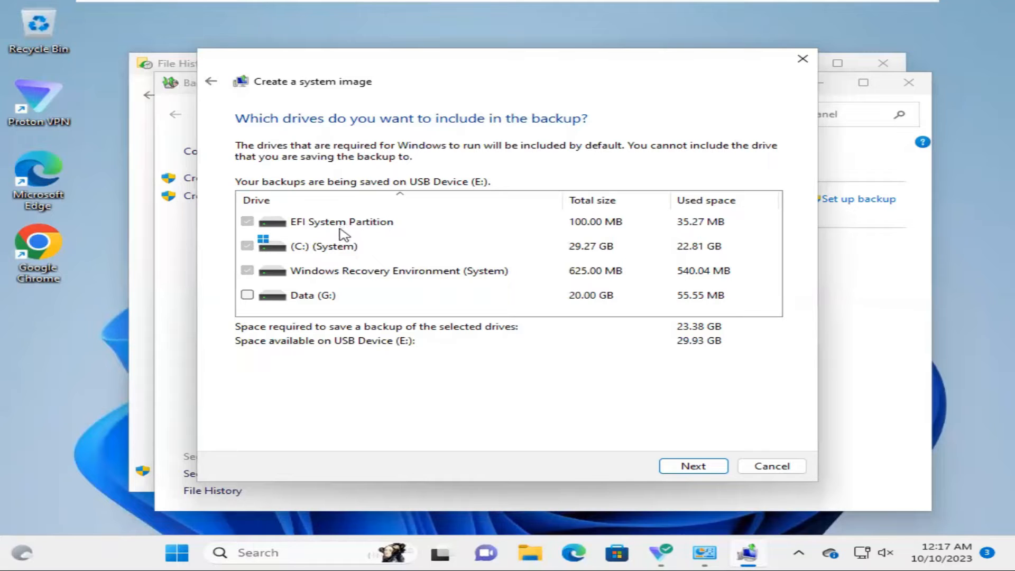
# Keep EFI, C: and Recovery Environment partitions included, leave Data (G:) out, and continue
pyautogui.click(341, 222)
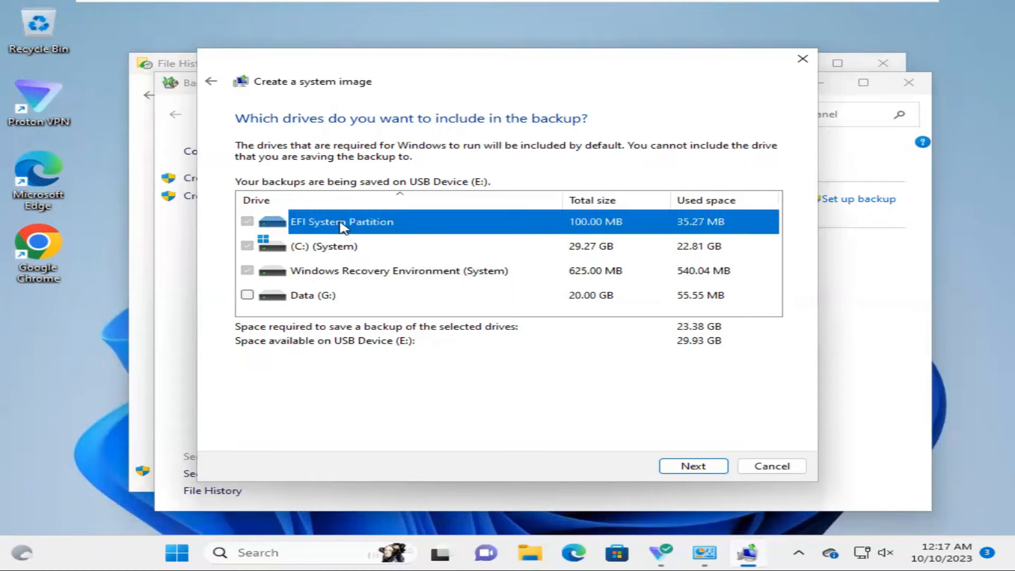
pyautogui.click(324, 246)
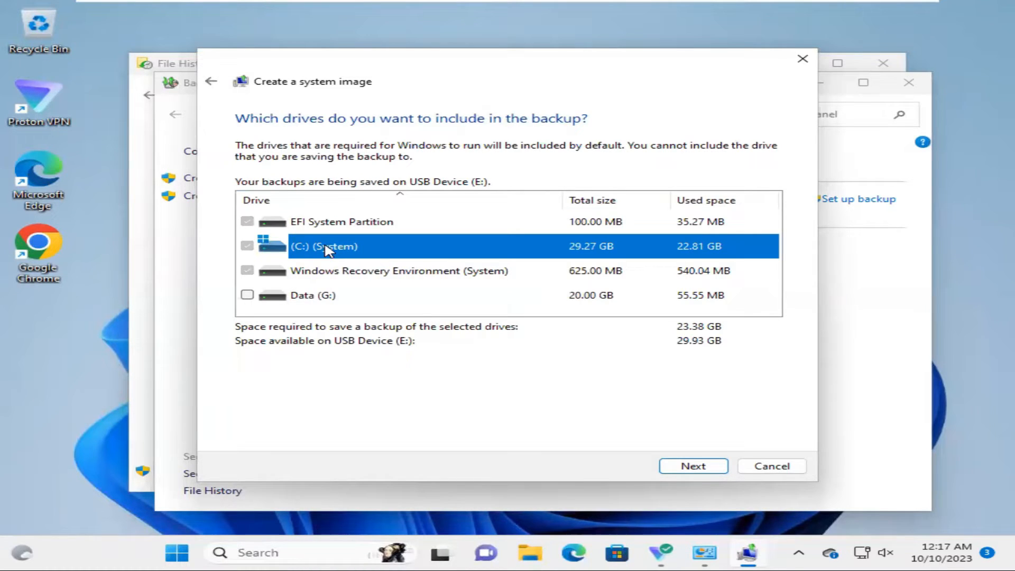
pyautogui.click(398, 271)
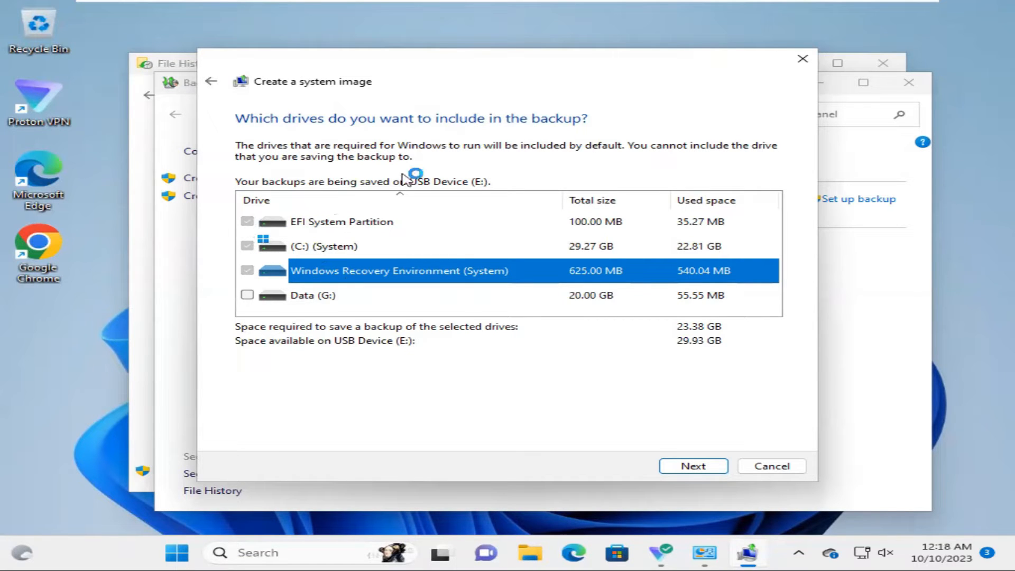
pyautogui.moveTo(330, 292)
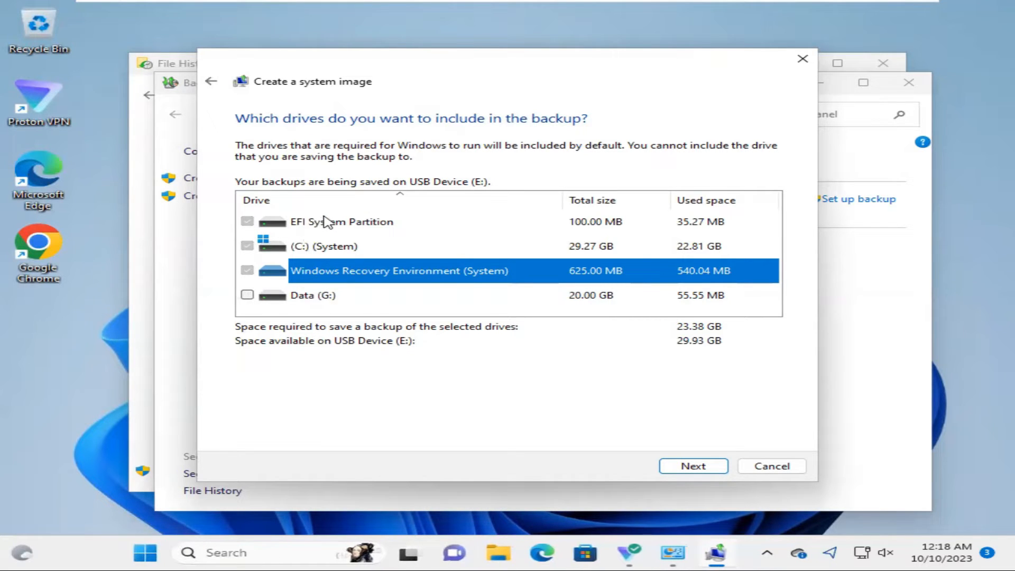
pyautogui.click(341, 222)
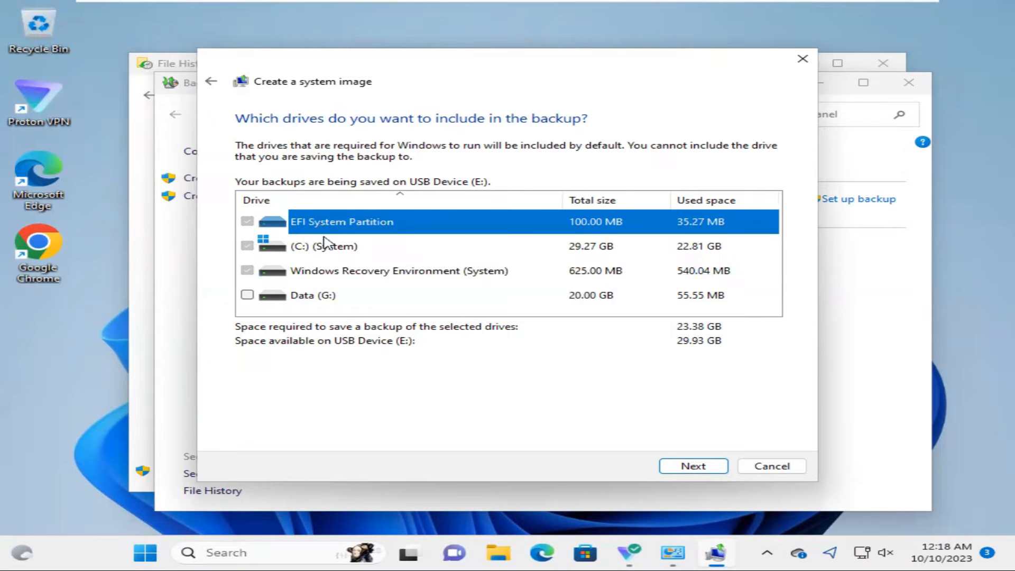
pyautogui.click(398, 271)
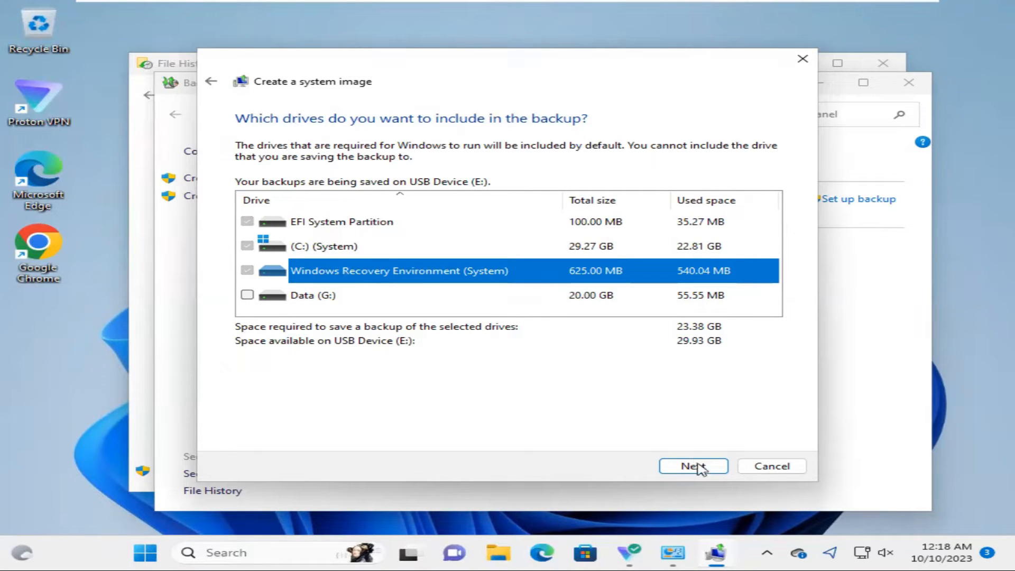
pyautogui.click(693, 467)
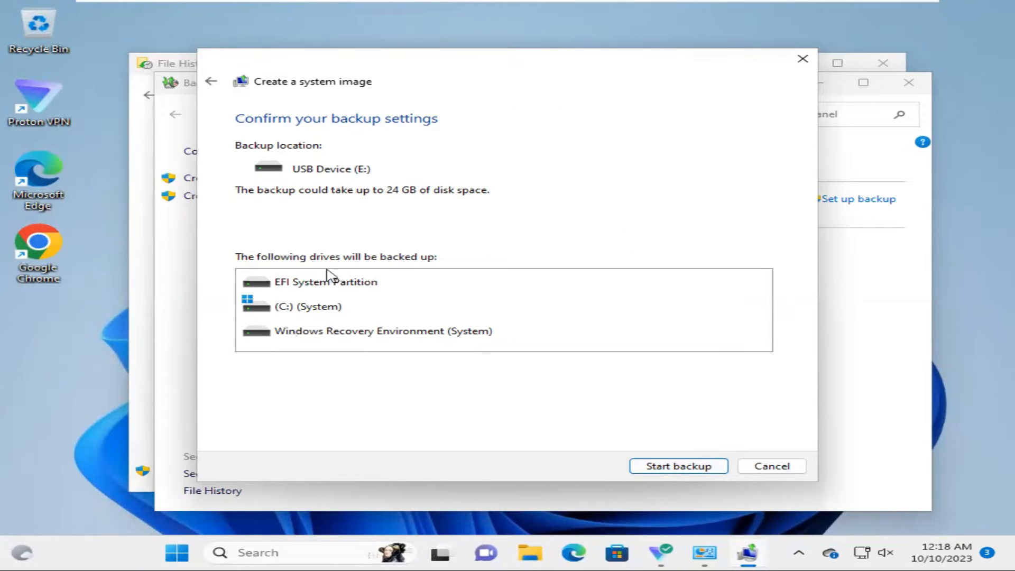
pyautogui.moveTo(675, 403)
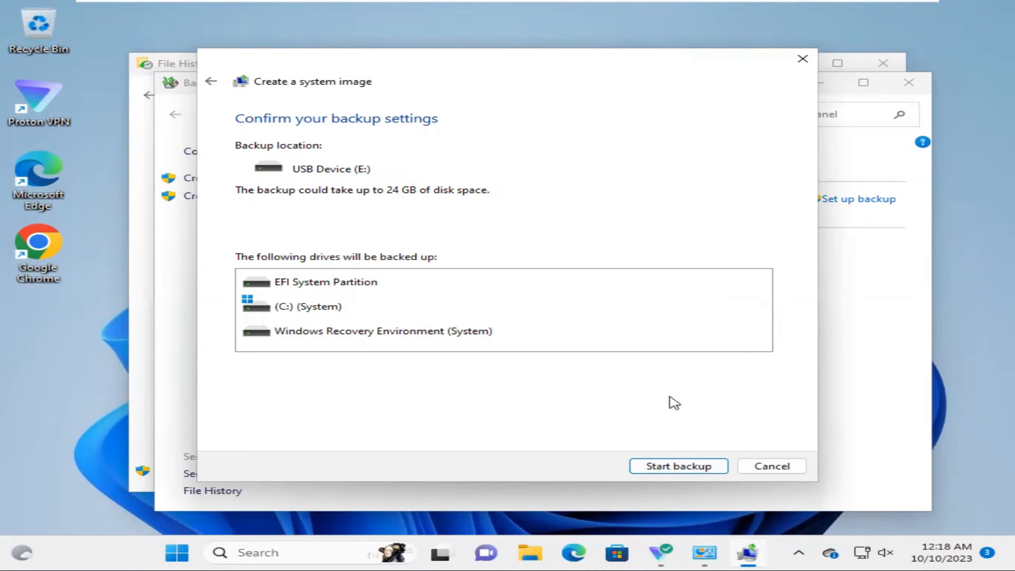
pyautogui.moveTo(678, 466)
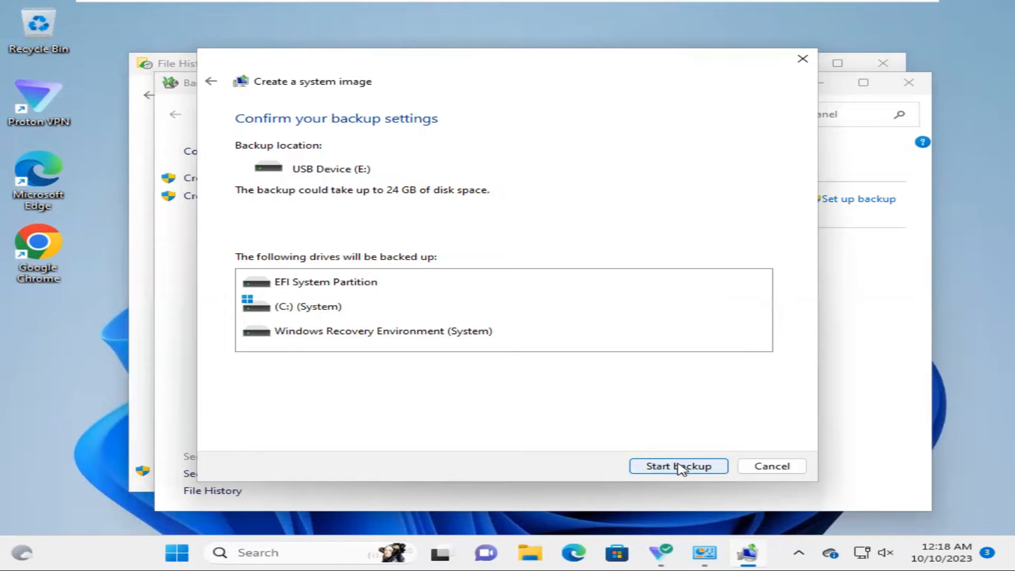
# Start the backup of EFI, C: and Recovery Environment to USB Device (E:)
pyautogui.click(678, 467)
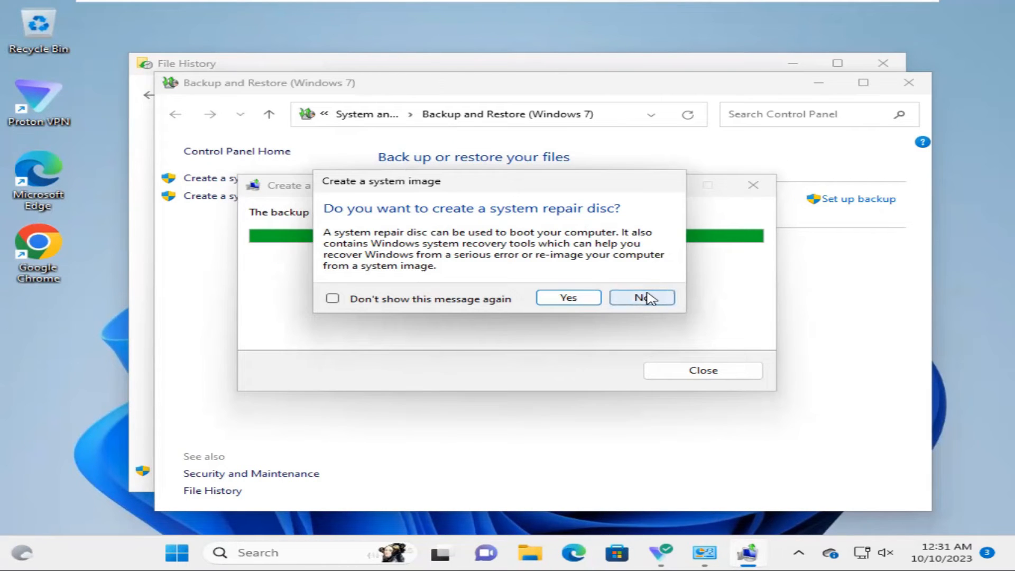
# Decline the system repair disc and close the completed backup window
pyautogui.click(642, 298)
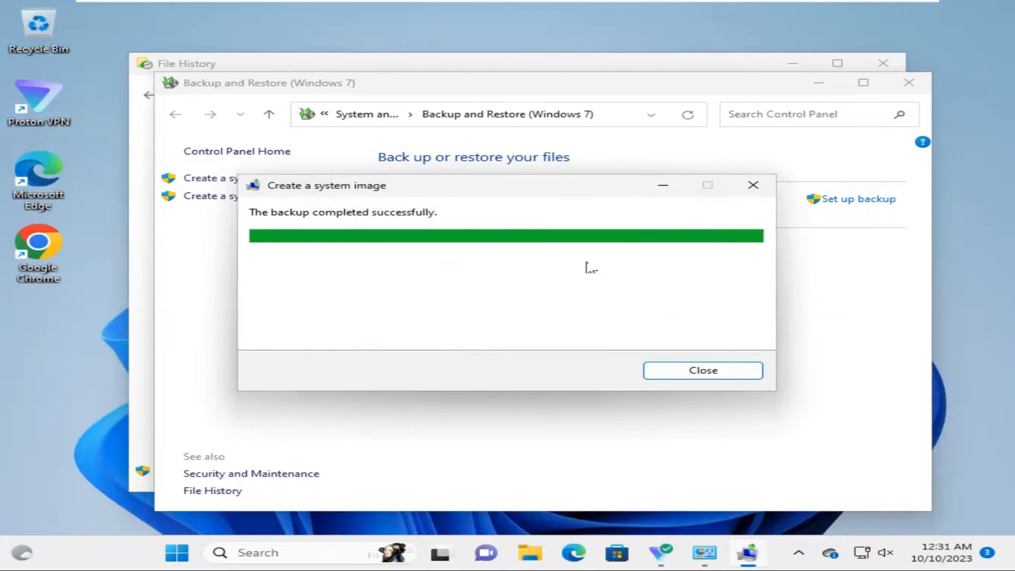
pyautogui.moveTo(703, 371)
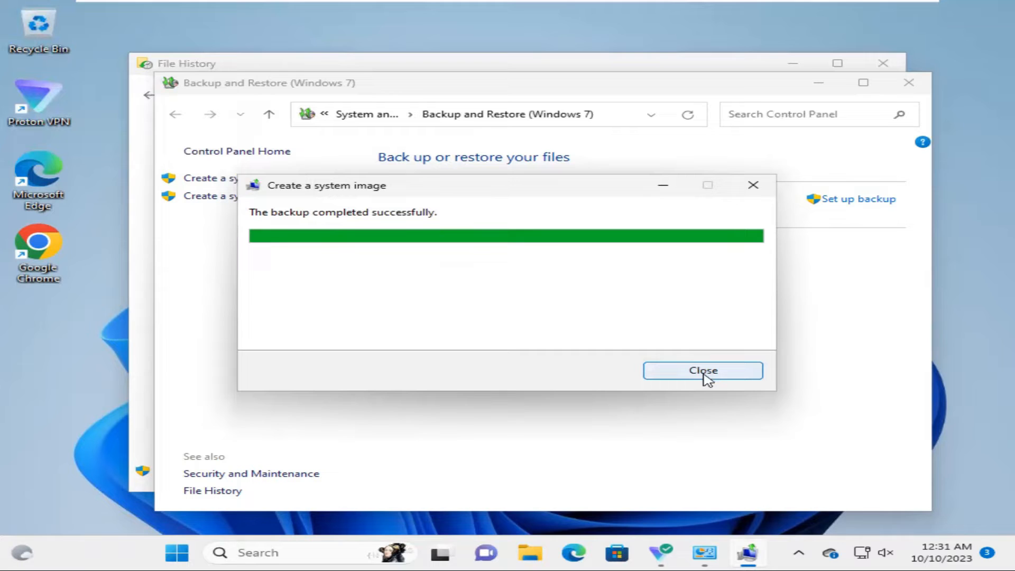
pyautogui.click(703, 370)
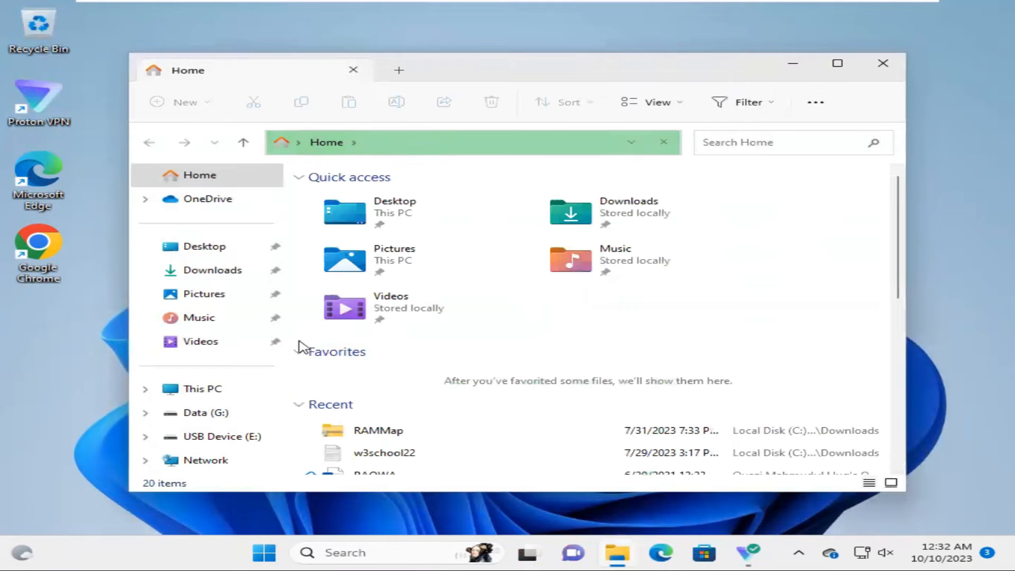
# Open USB Device (E:) from This PC to view WindowsImageBackup, then close Explorer
pyautogui.click(202, 389)
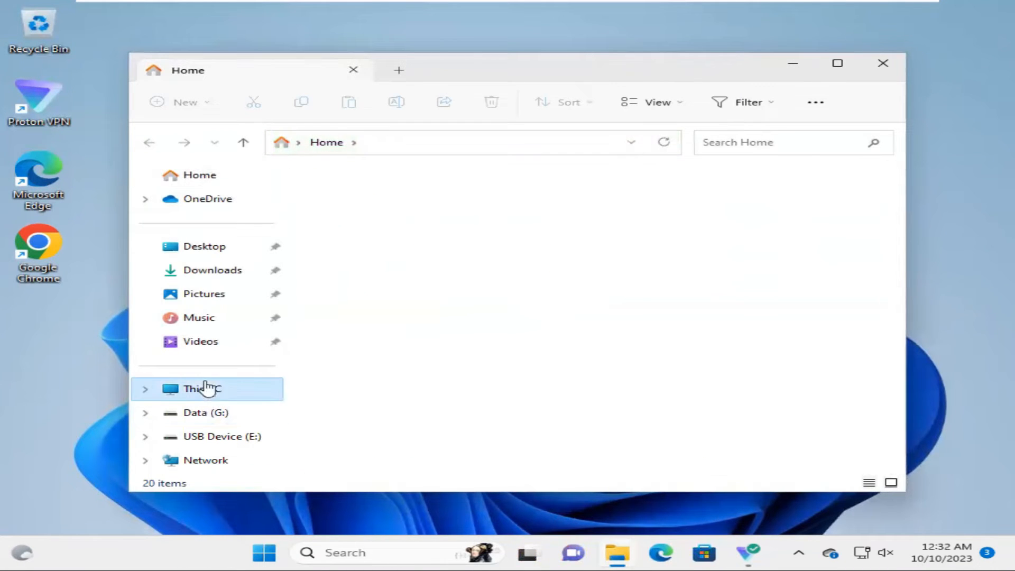
pyautogui.click(202, 389)
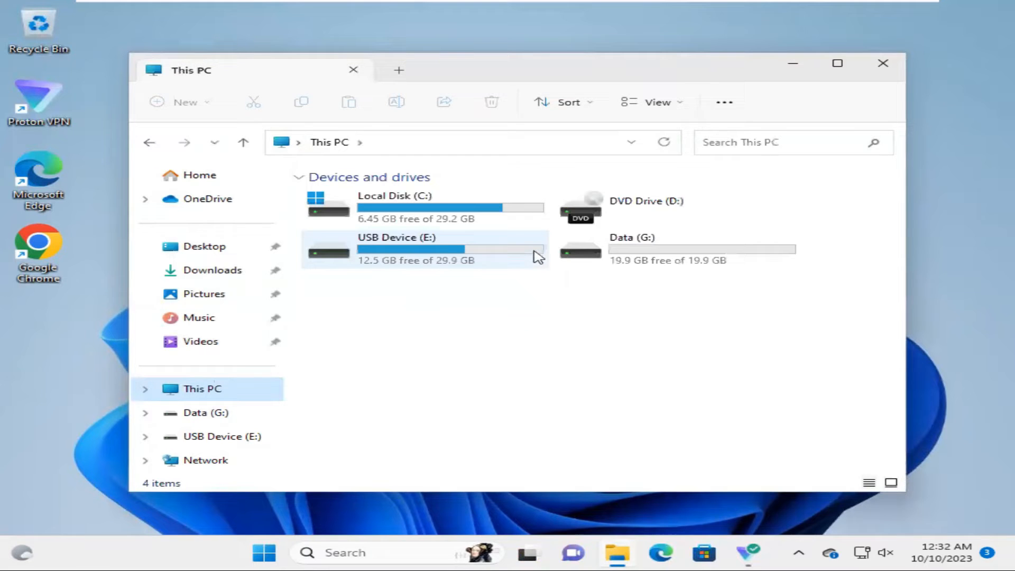
pyautogui.moveTo(410, 254)
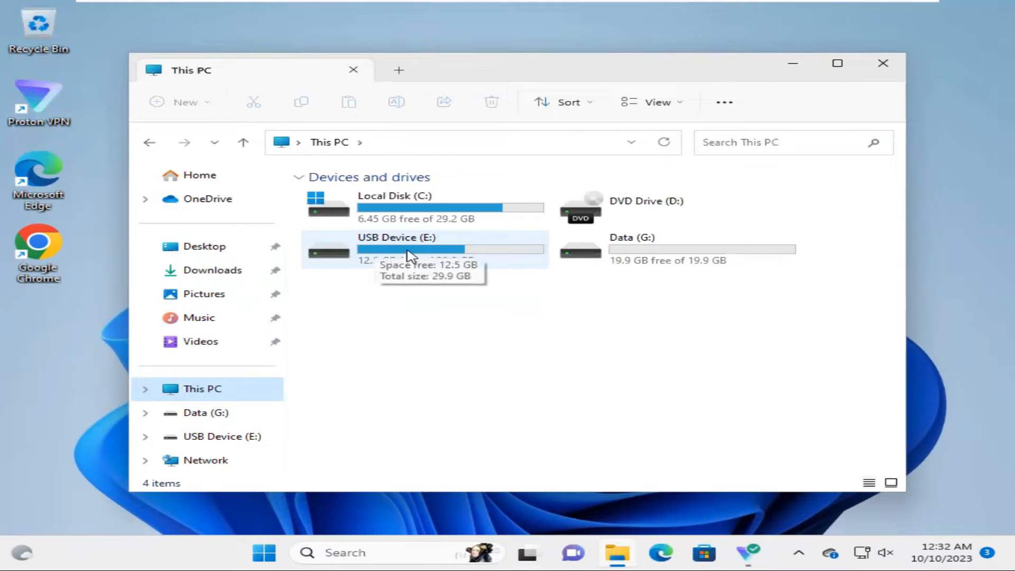
pyautogui.click(424, 248)
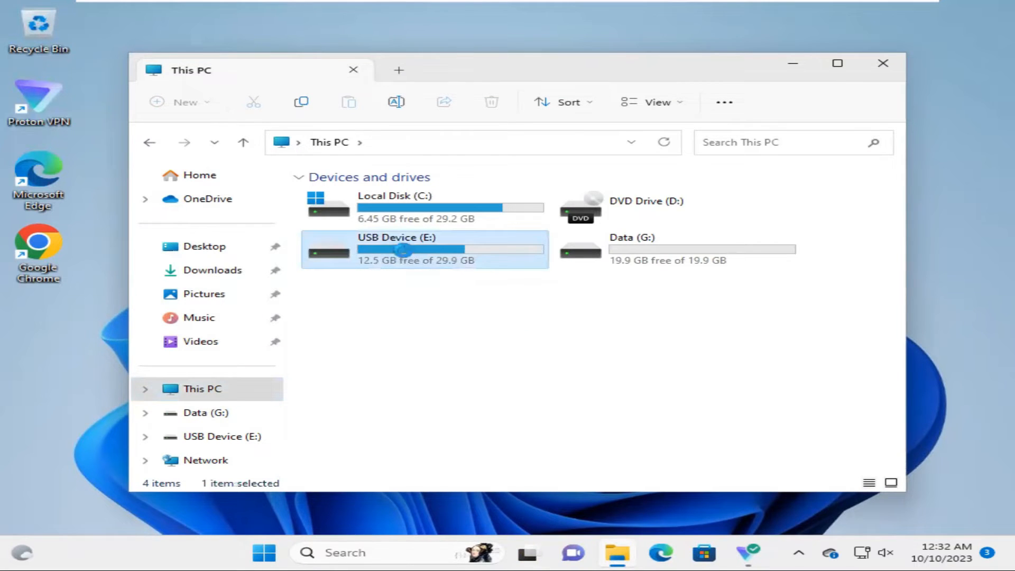
pyautogui.doubleClick(424, 249)
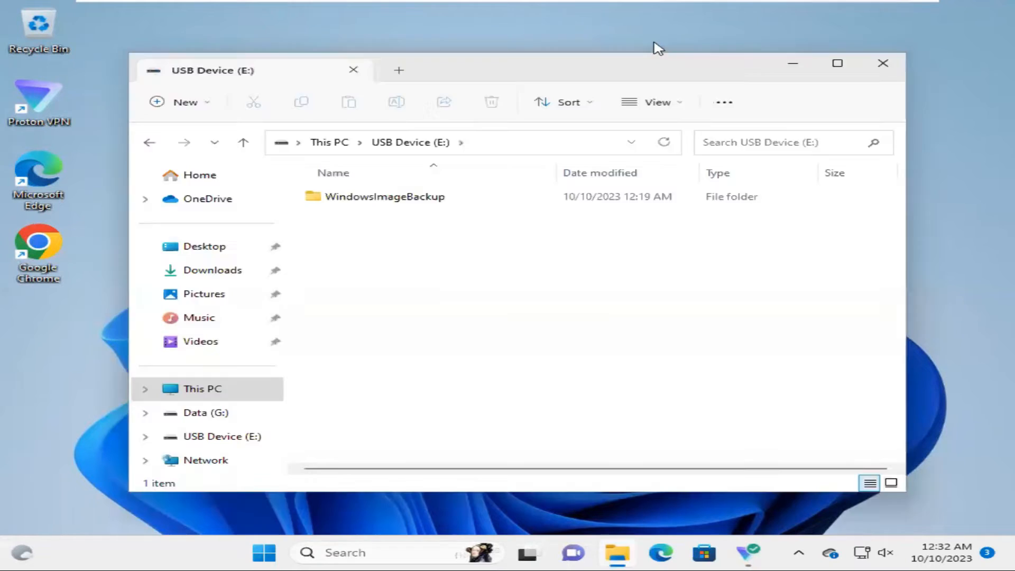
pyautogui.click(883, 63)
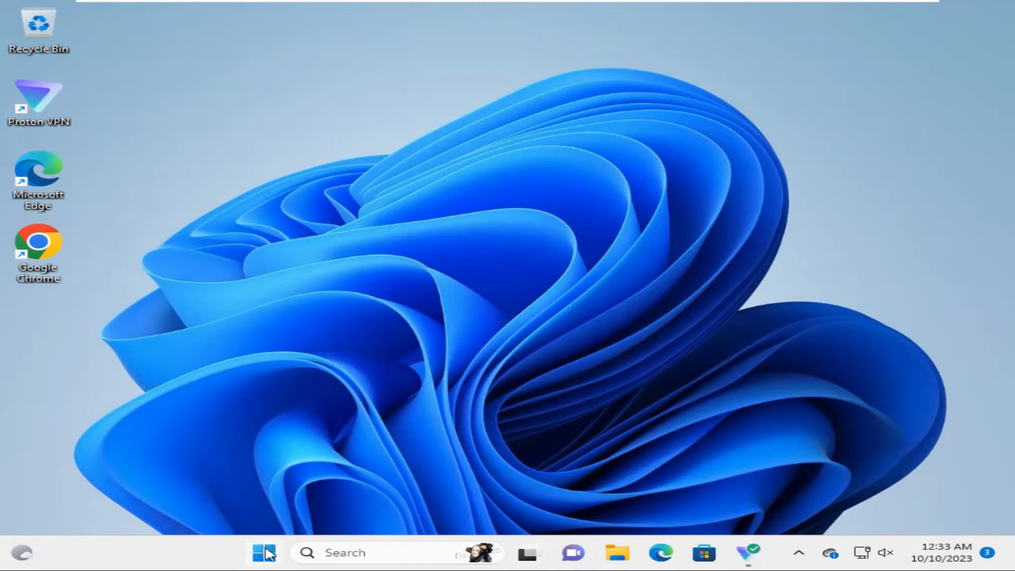
# From Settings Recovery, confirm Restart now for Advanced startup
pyautogui.click(263, 553)
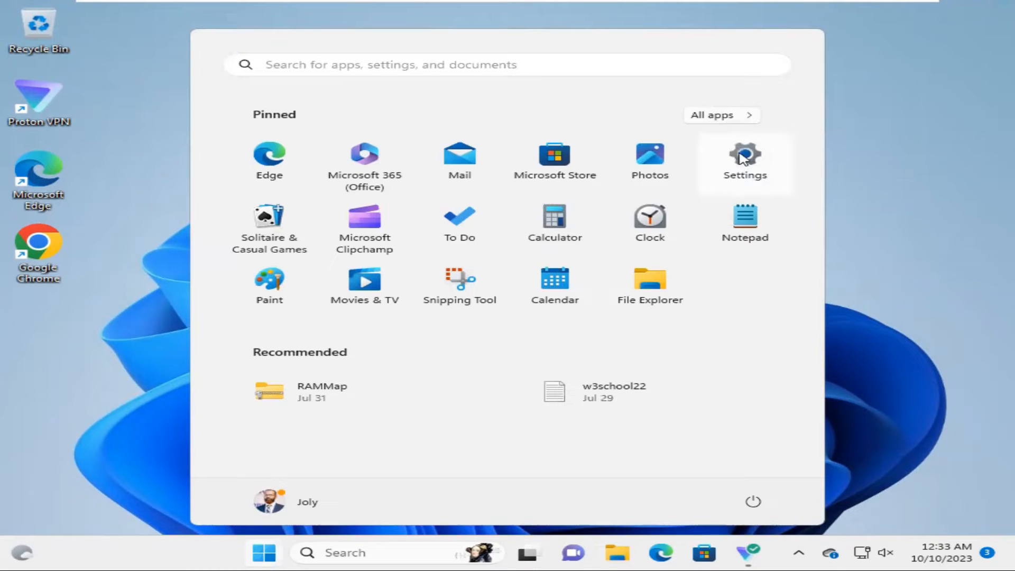
pyautogui.click(745, 159)
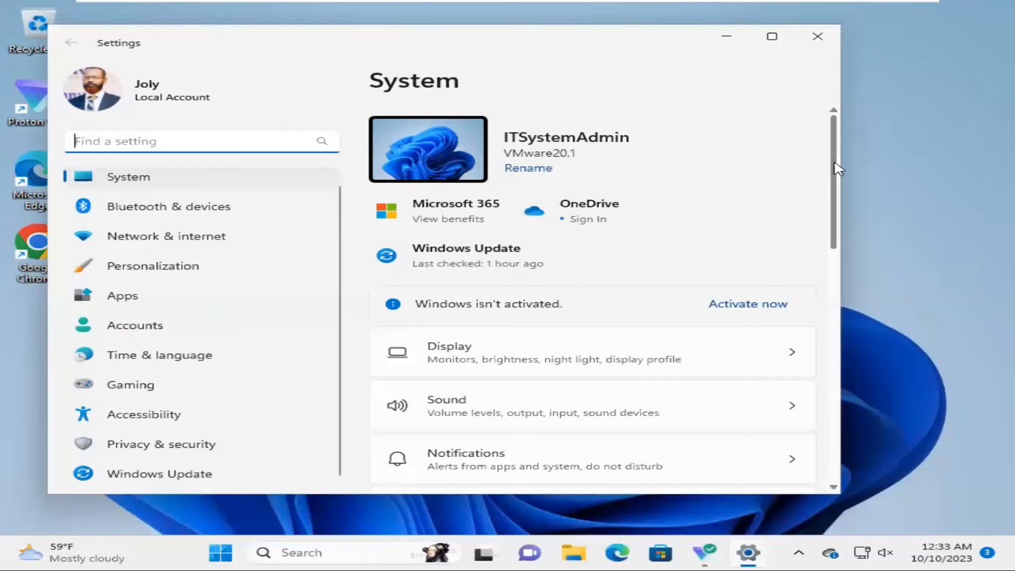
pyautogui.scroll(-3)
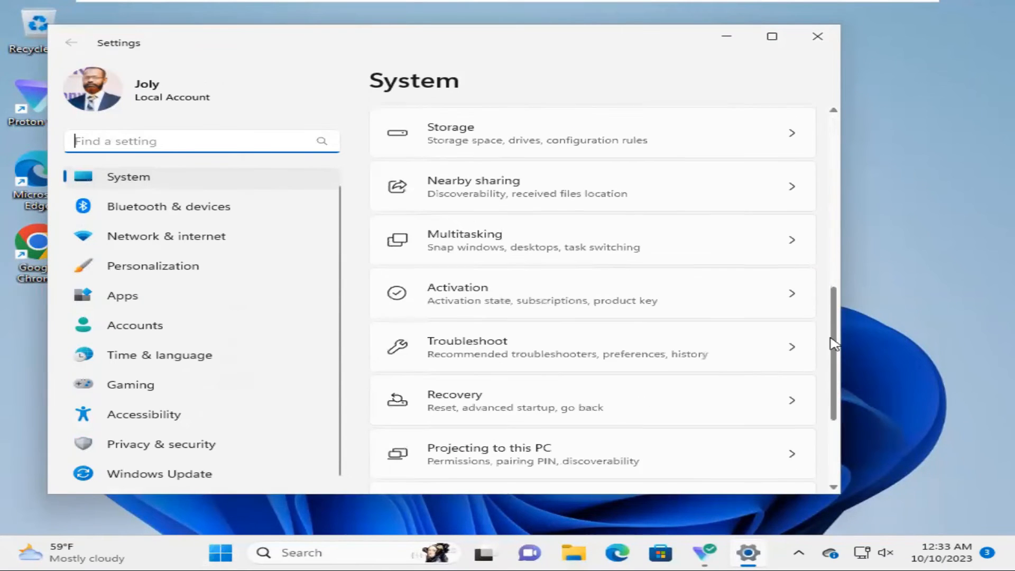
pyautogui.scroll(-3)
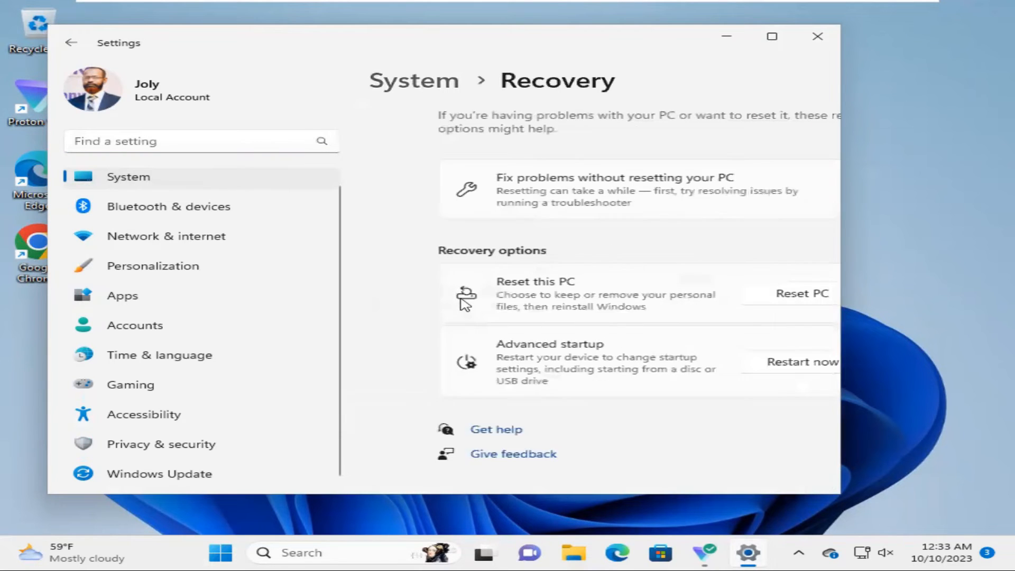
pyautogui.scroll(-3)
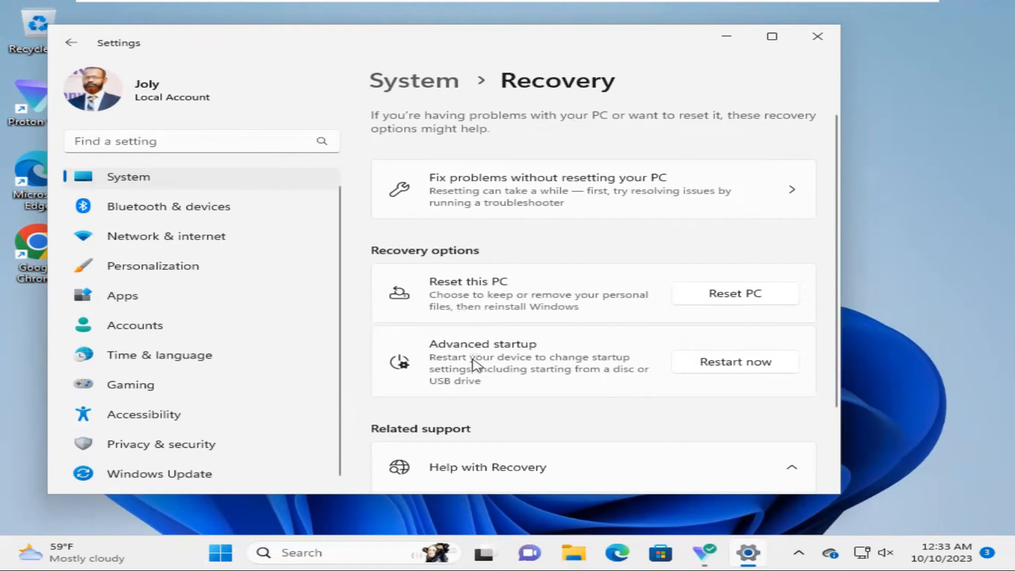
pyautogui.moveTo(511, 355)
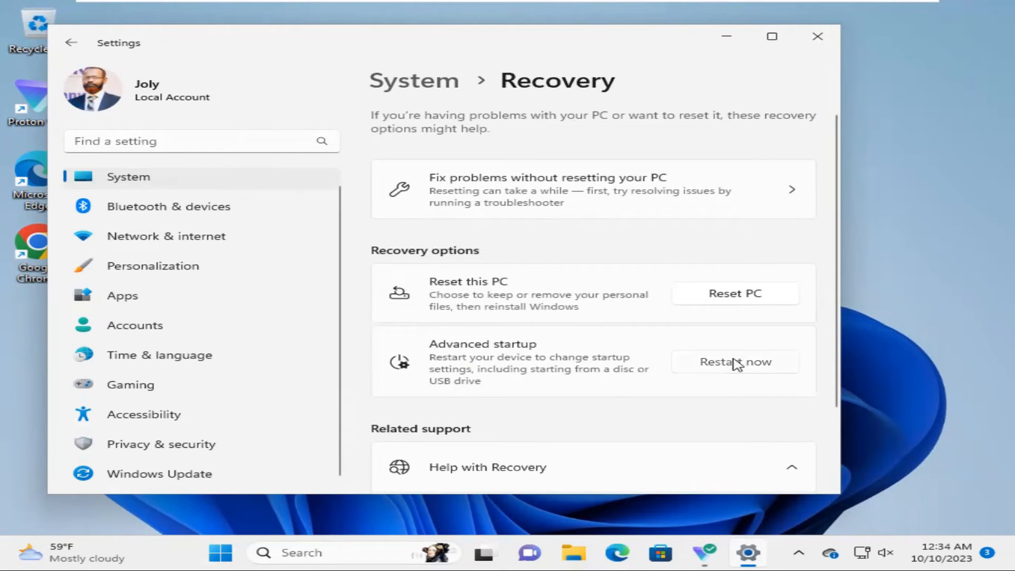
pyautogui.click(736, 362)
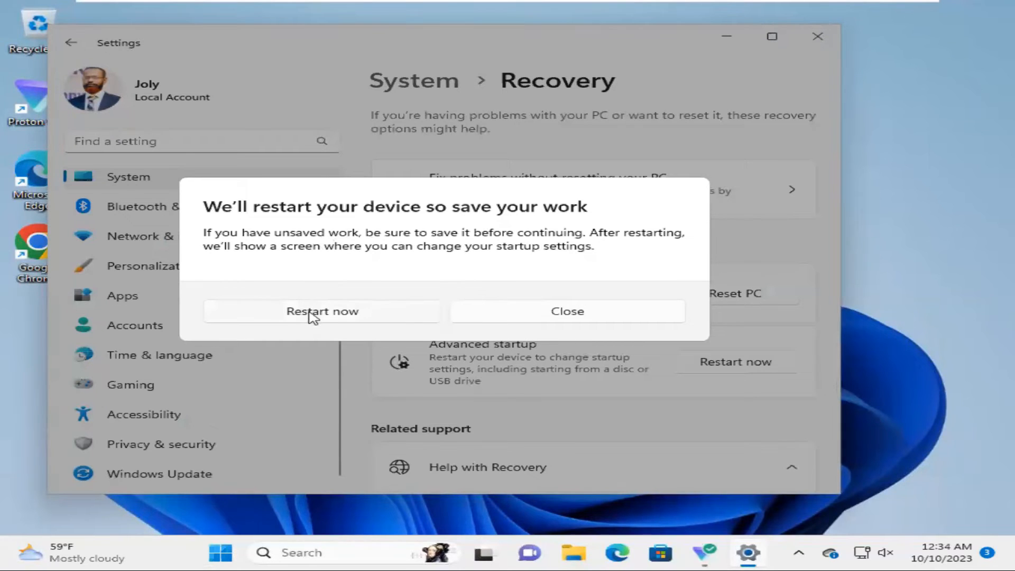
pyautogui.click(321, 311)
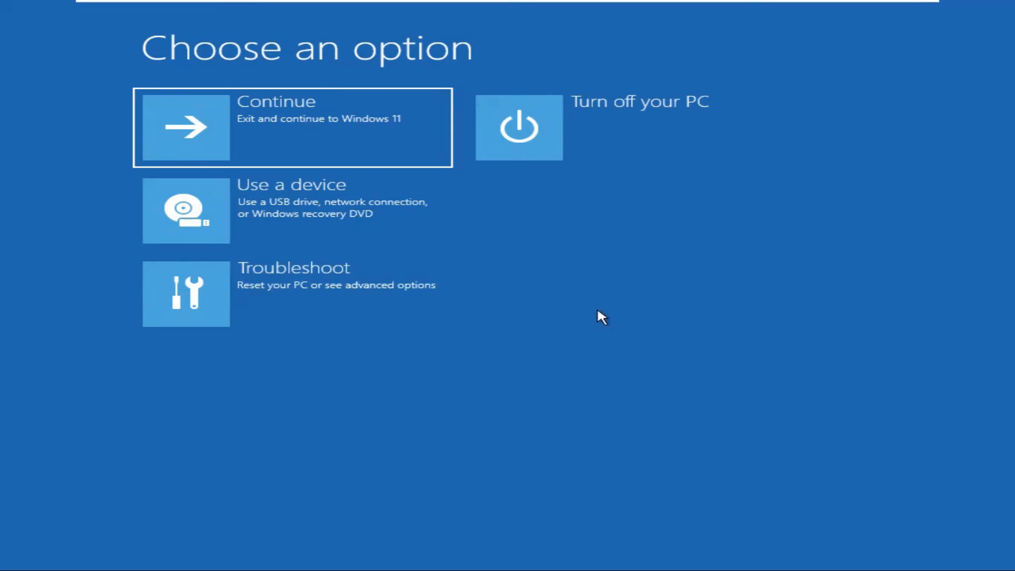
pyautogui.moveTo(289, 207)
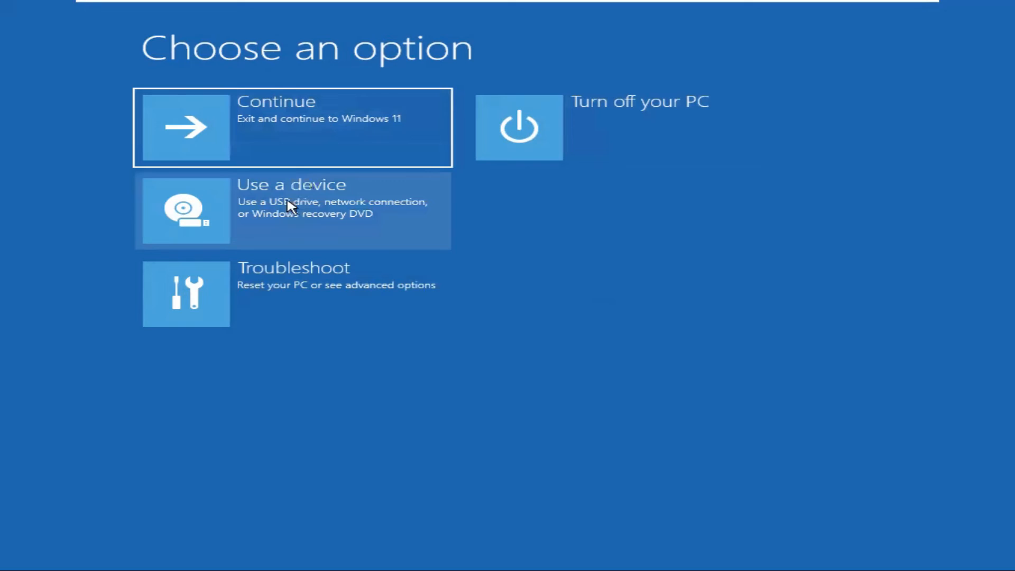
pyautogui.moveTo(265, 289)
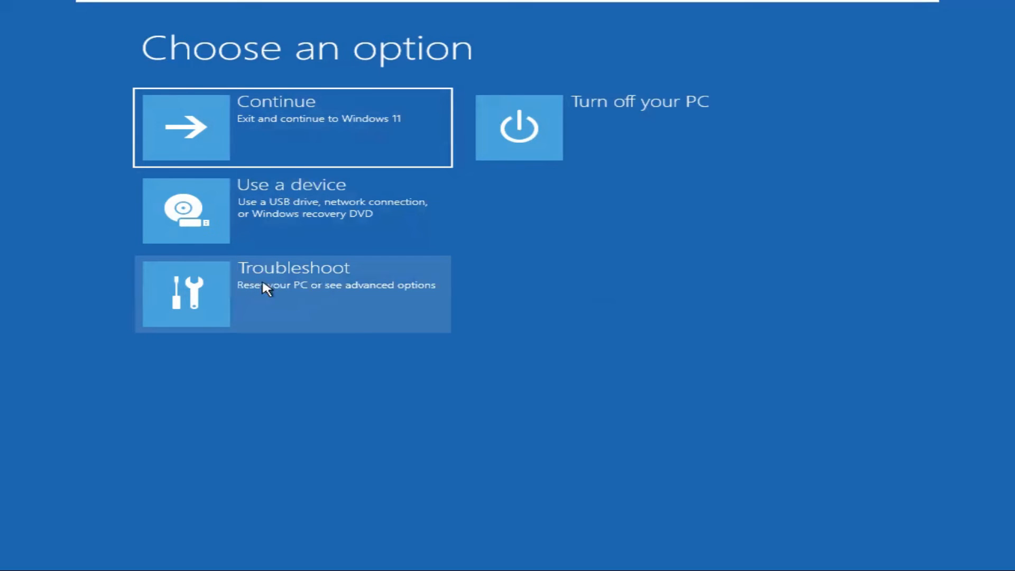
pyautogui.moveTo(309, 282)
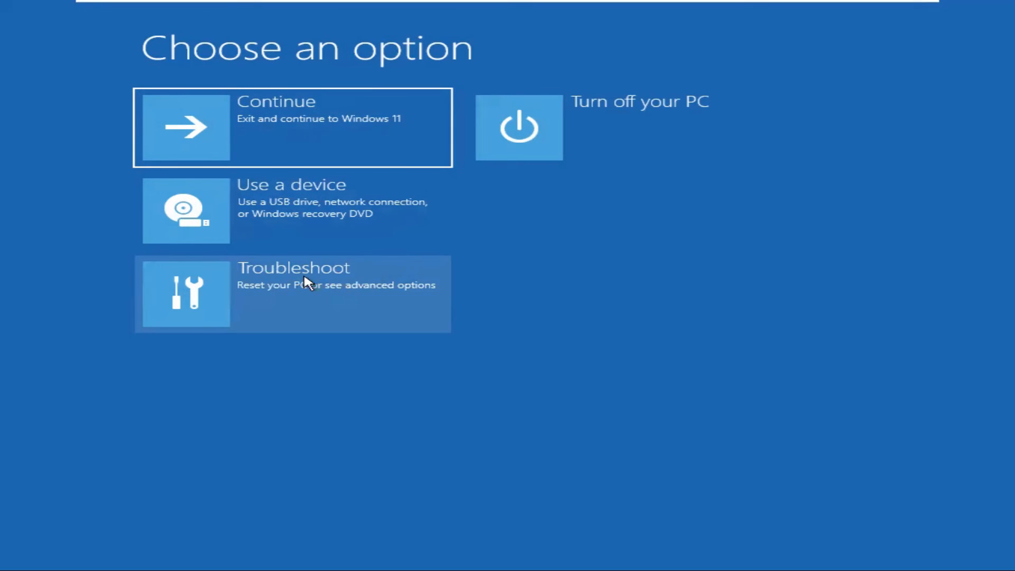
# Choose Troubleshoot on the recovery Choose an option screen
pyautogui.click(293, 293)
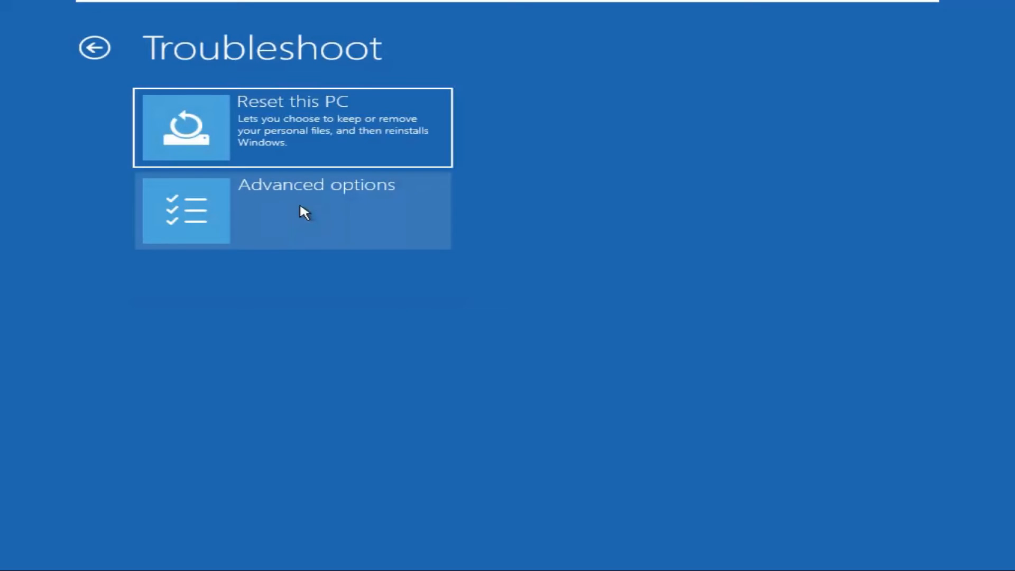
pyautogui.moveTo(308, 201)
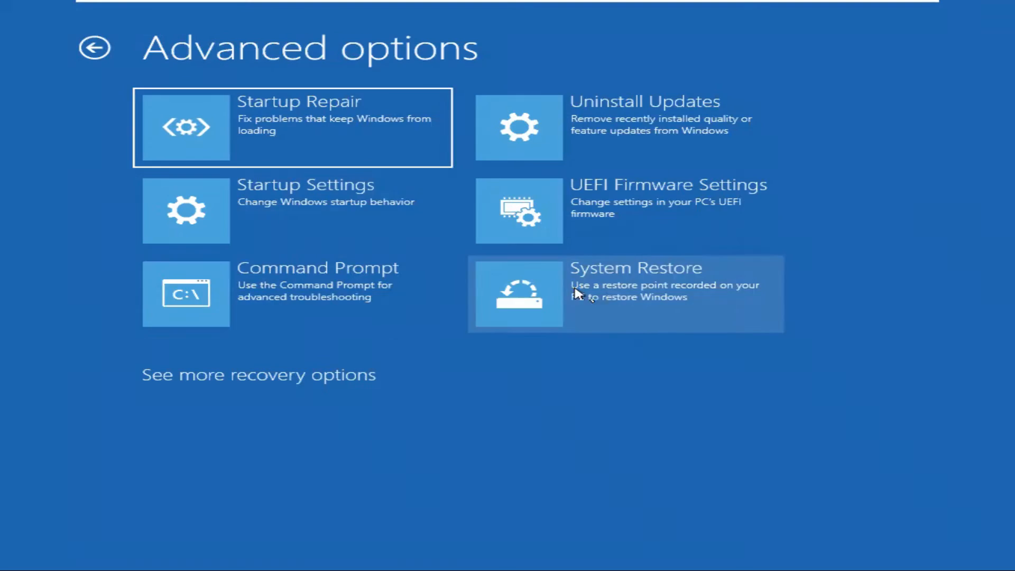
pyautogui.moveTo(204, 397)
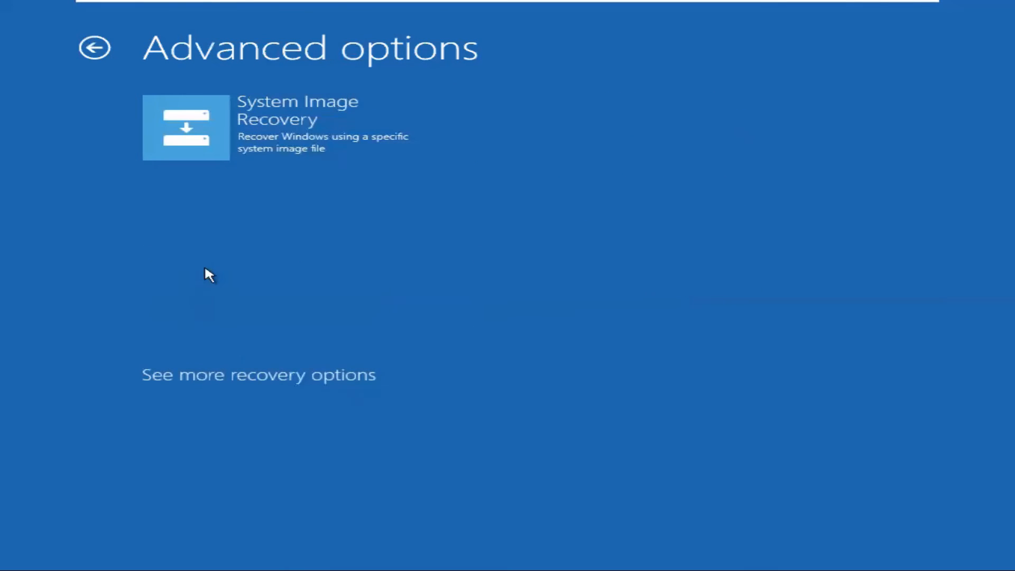
pyautogui.moveTo(294, 116)
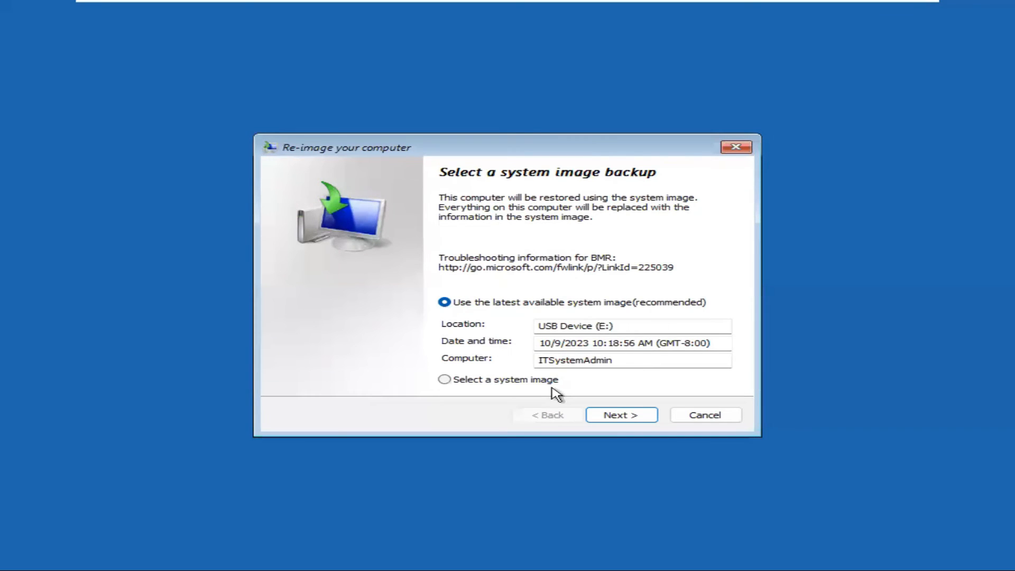
pyautogui.moveTo(553, 330)
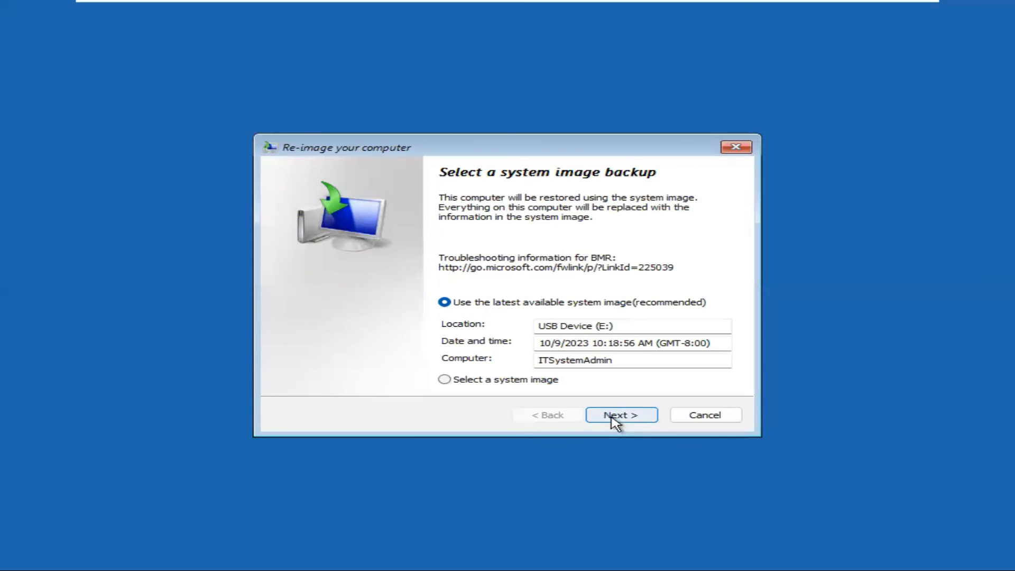
# Accept the latest system image on USB Device (E:) and keep the default restore options
pyautogui.click(621, 415)
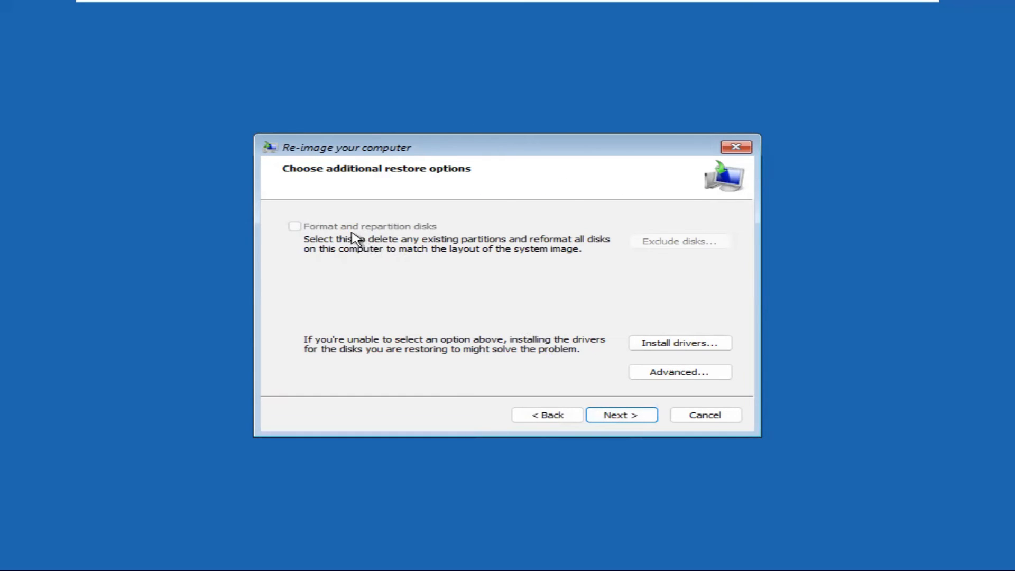
pyautogui.moveTo(322, 226)
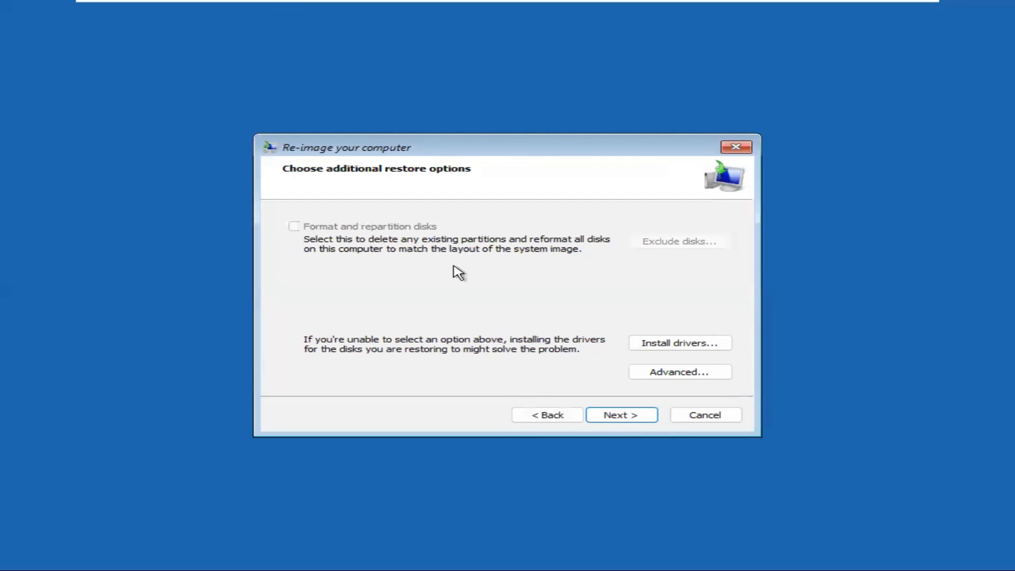
pyautogui.moveTo(335, 355)
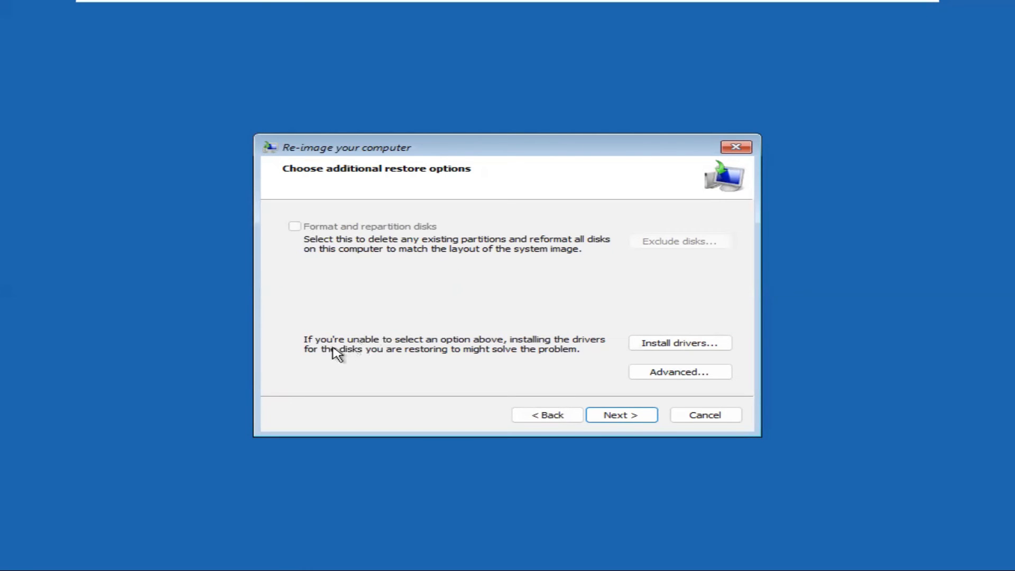
pyautogui.moveTo(437, 352)
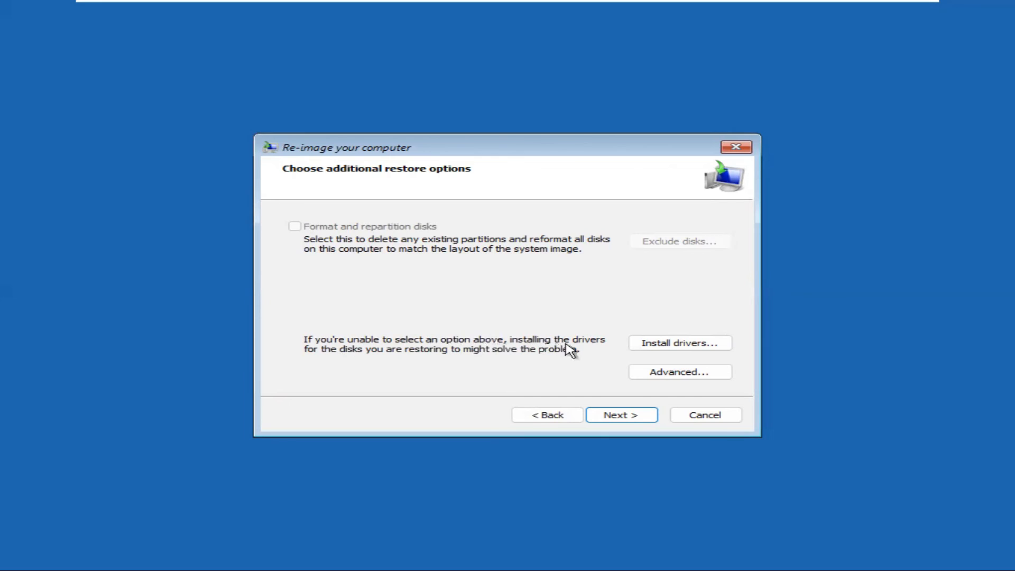
pyautogui.moveTo(345, 364)
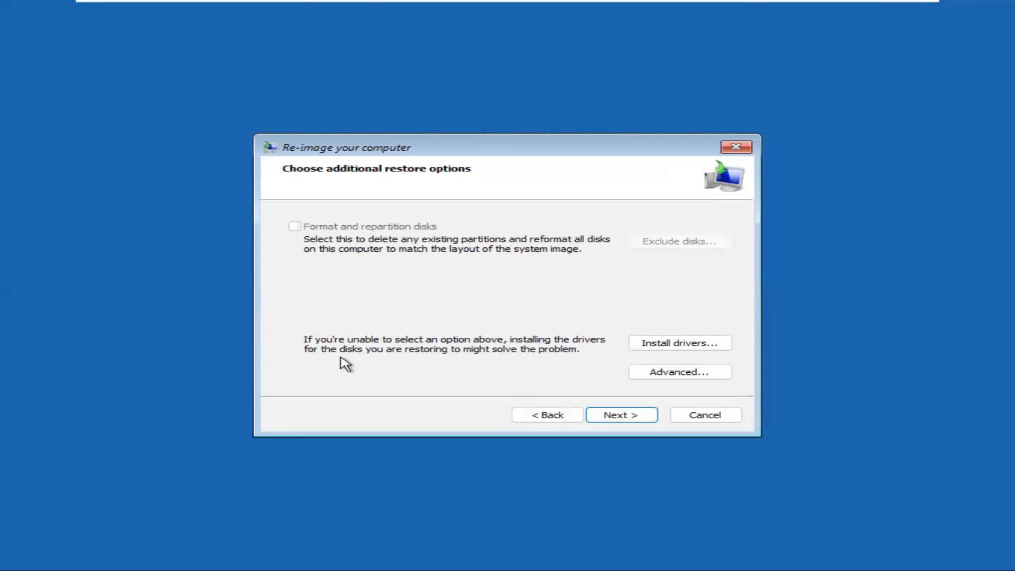
pyautogui.moveTo(407, 363)
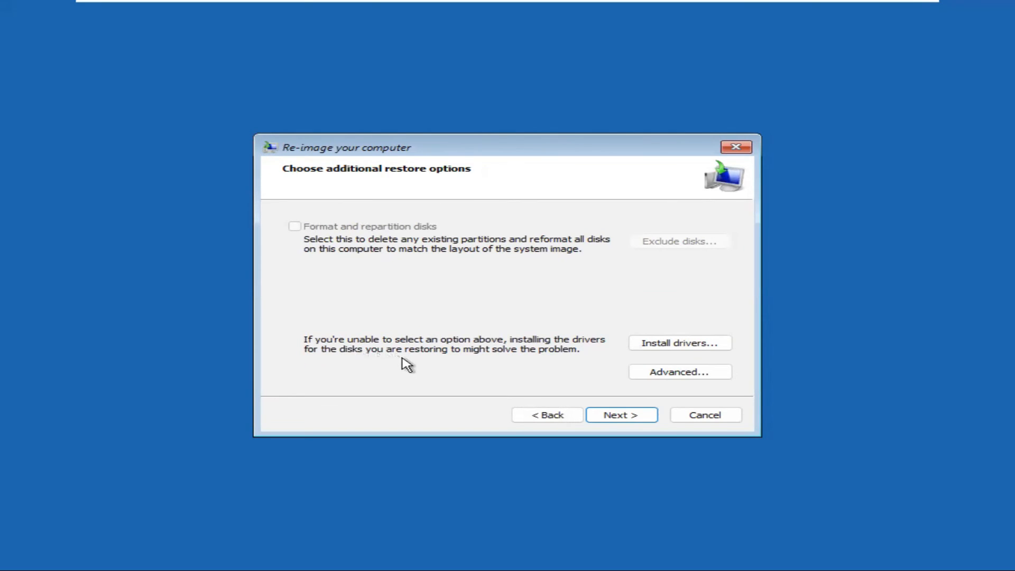
pyautogui.moveTo(467, 358)
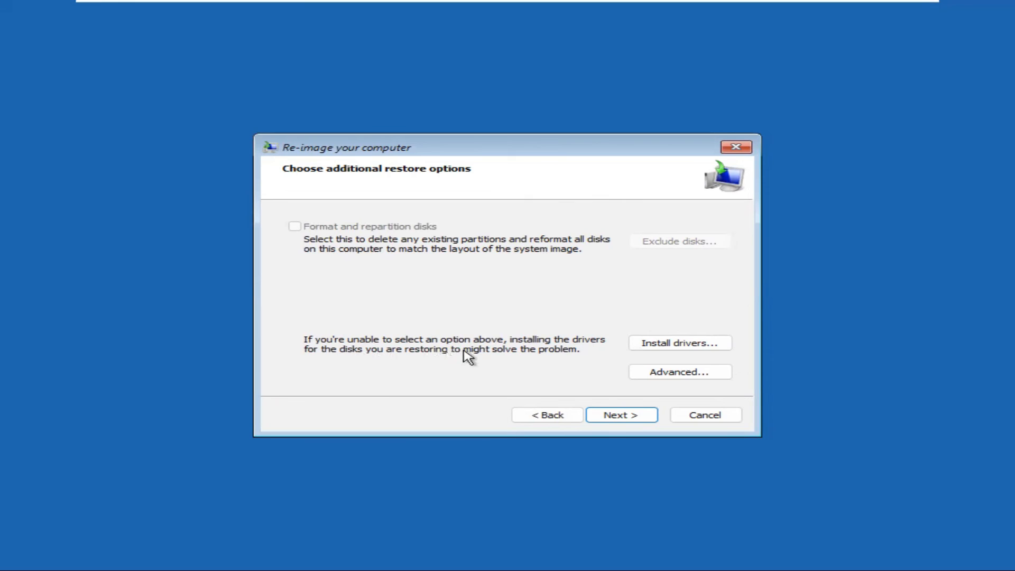
pyautogui.moveTo(583, 341)
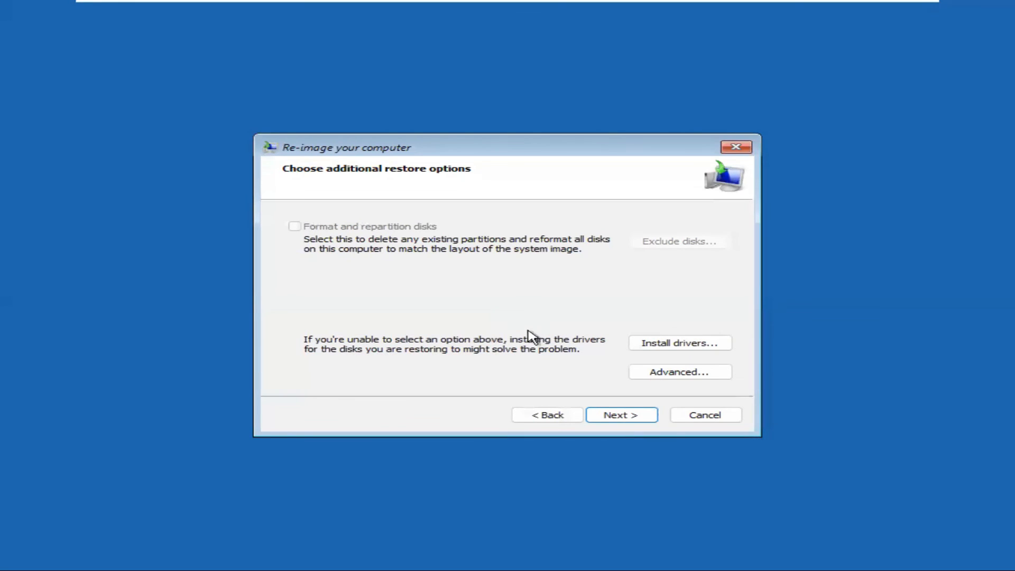
pyautogui.click(620, 415)
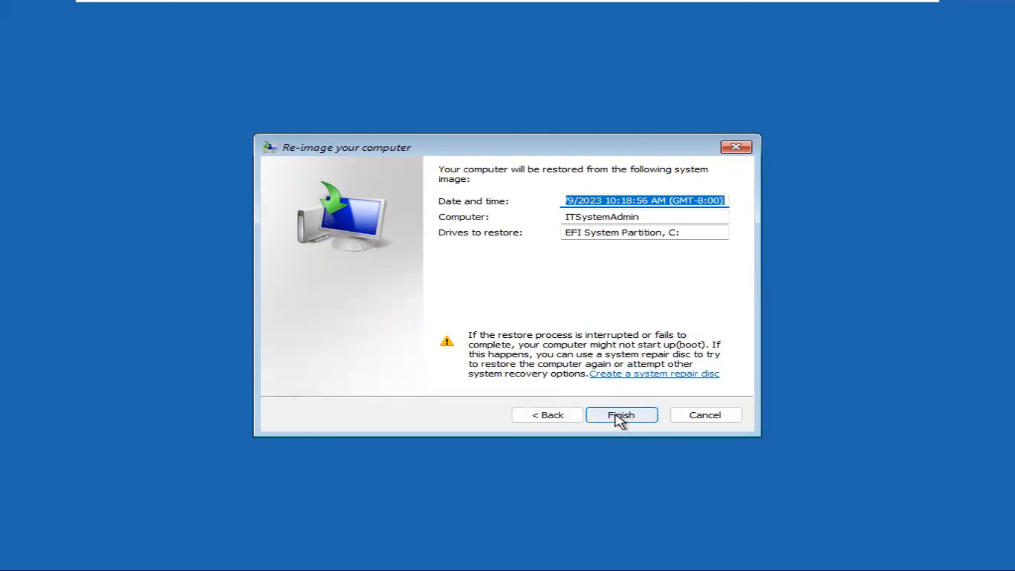
# Finish the wizard and confirm the overwrite warning to restore EFI System Partition and C:
pyautogui.click(620, 414)
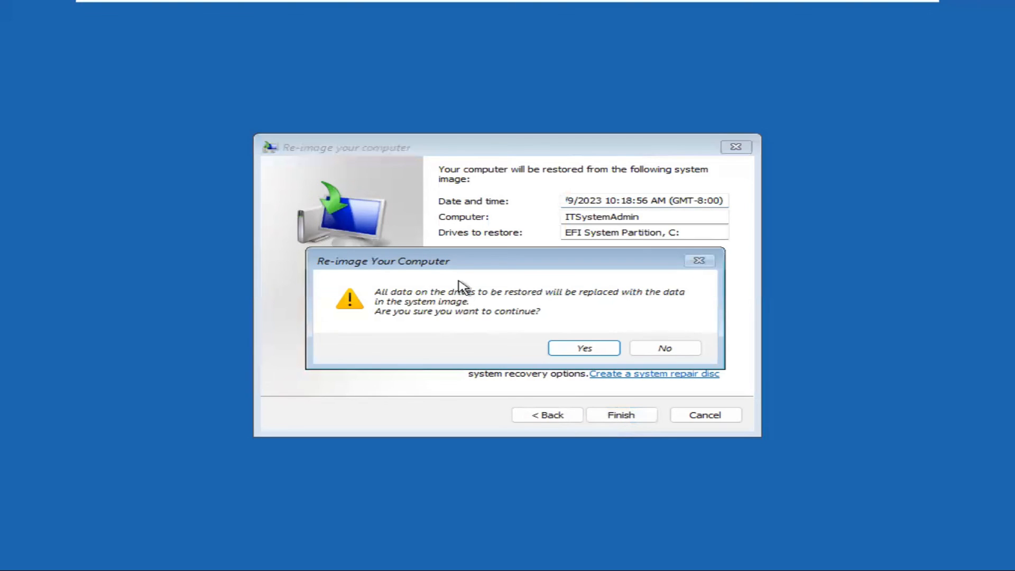
pyautogui.moveTo(434, 316)
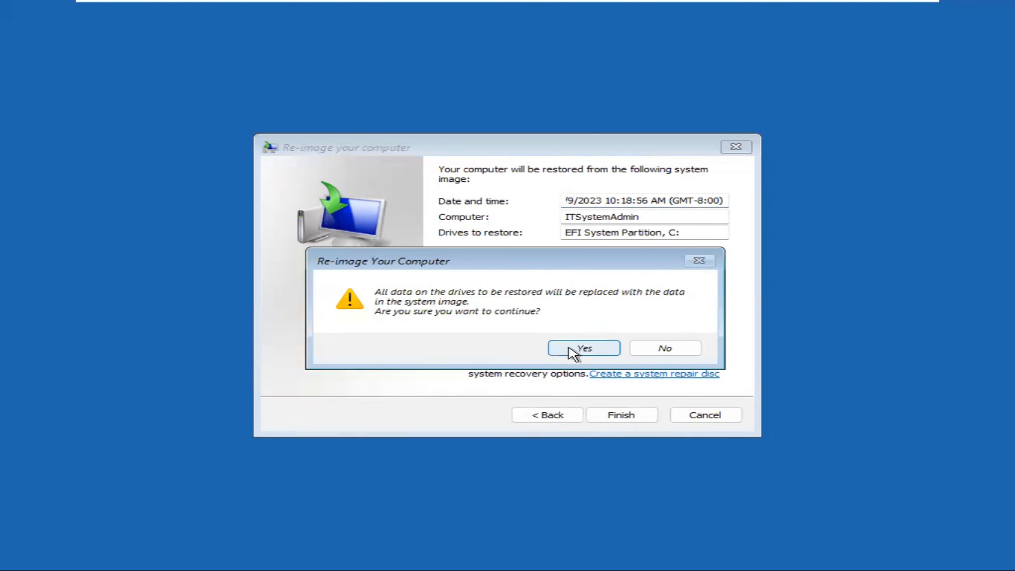
pyautogui.click(582, 348)
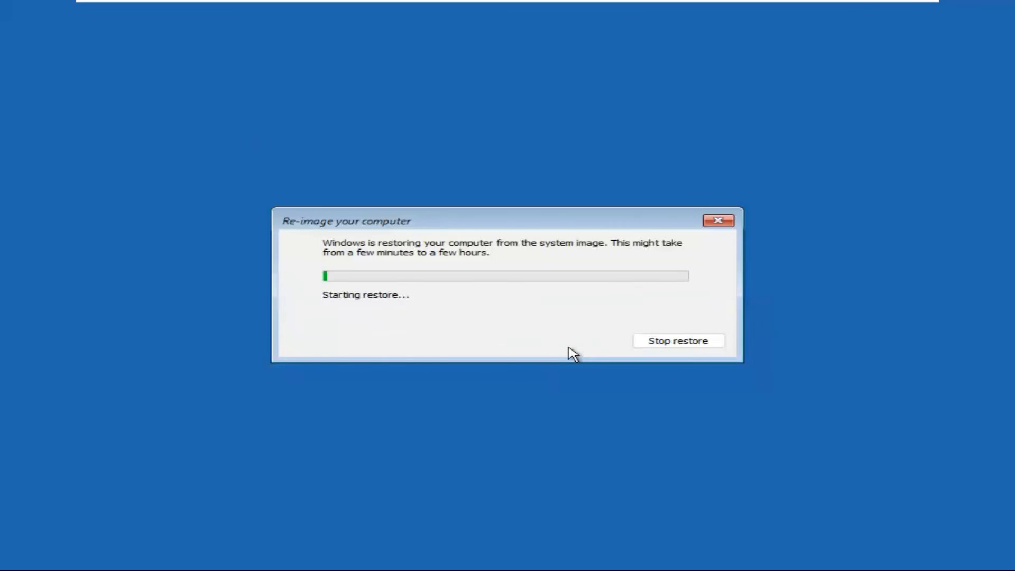
pyautogui.moveTo(336, 303)
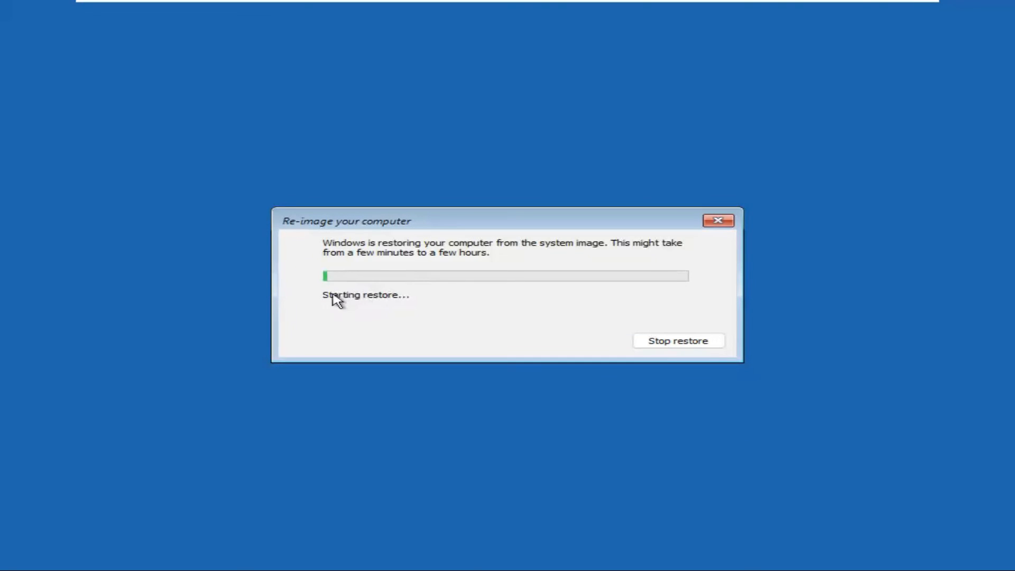